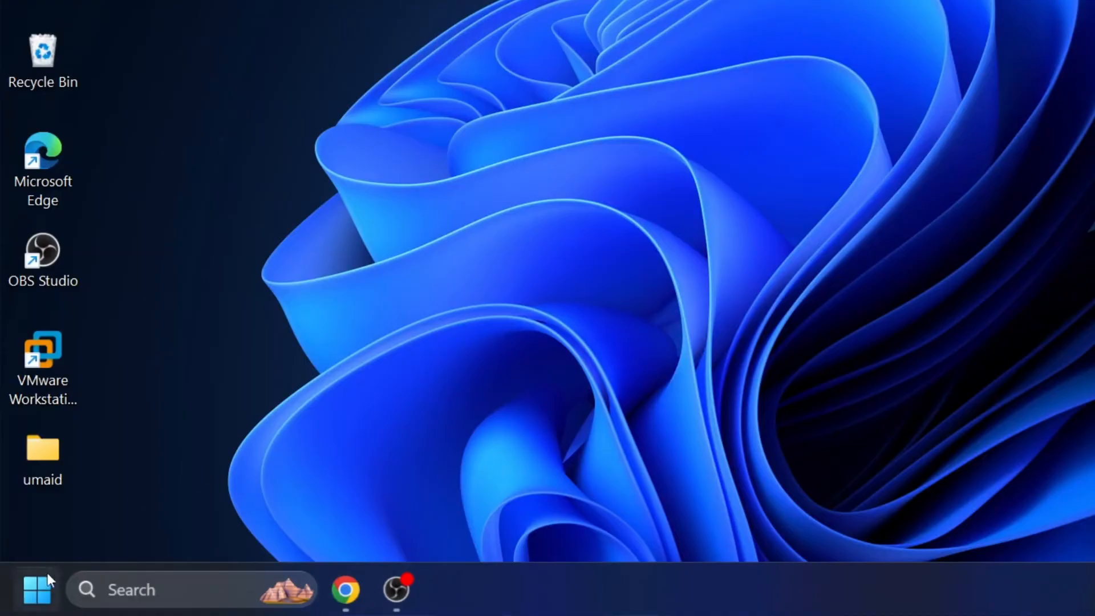
Launch Registry Editor by running regedit from the Run dialog.
right_click(37, 589)
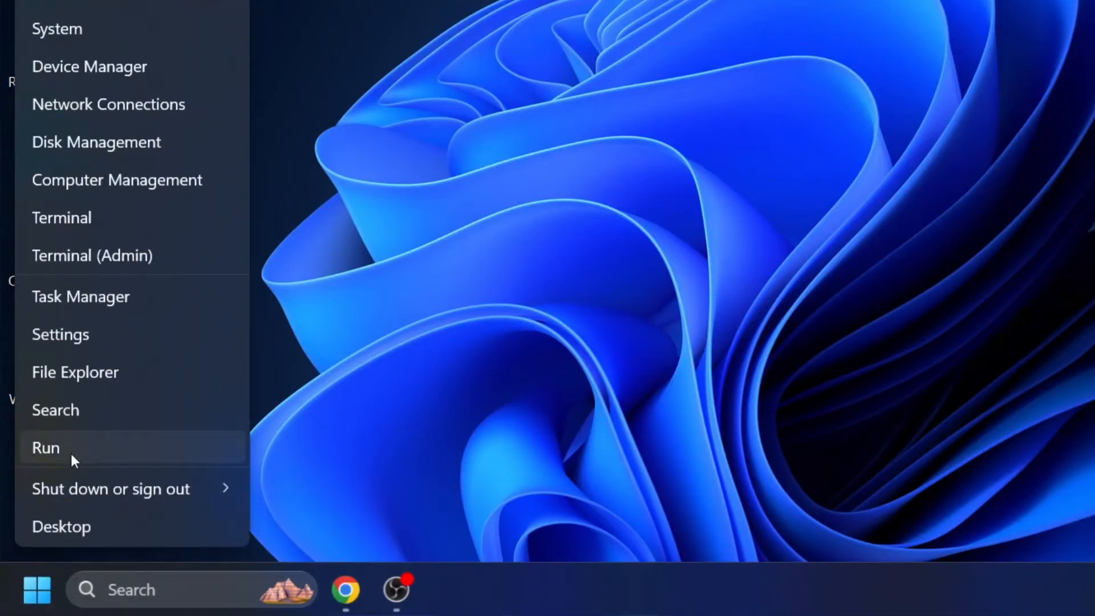
click(45, 447)
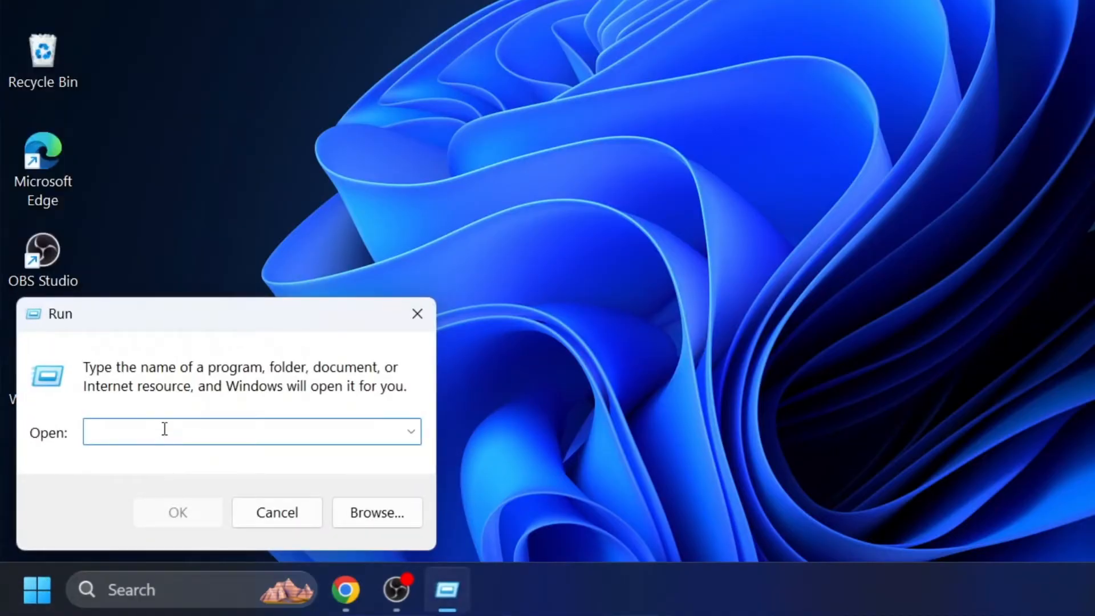
text(reg)
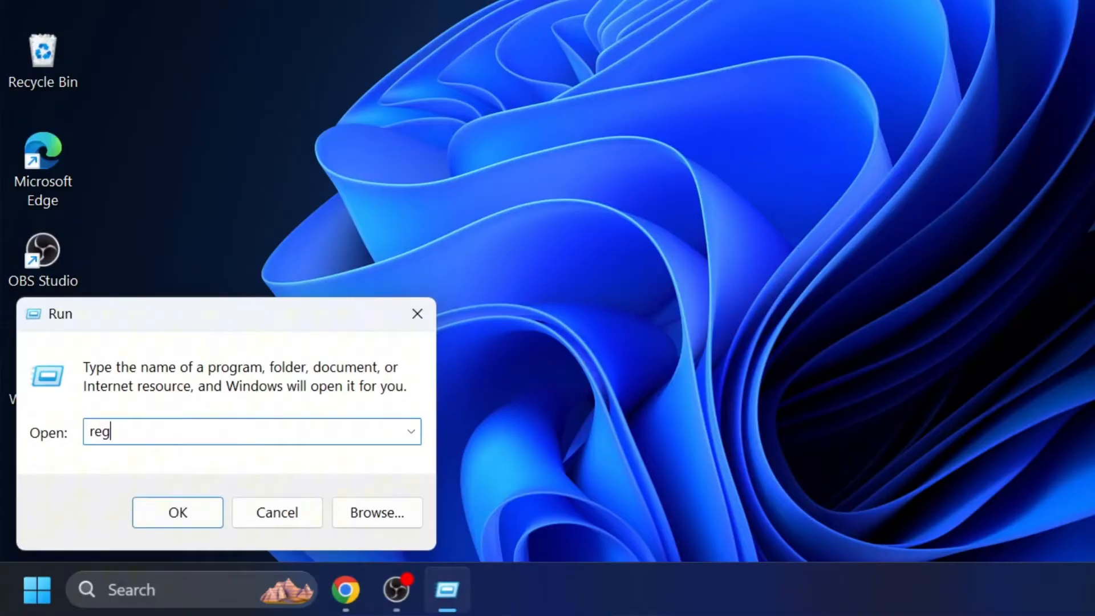
text(edit)
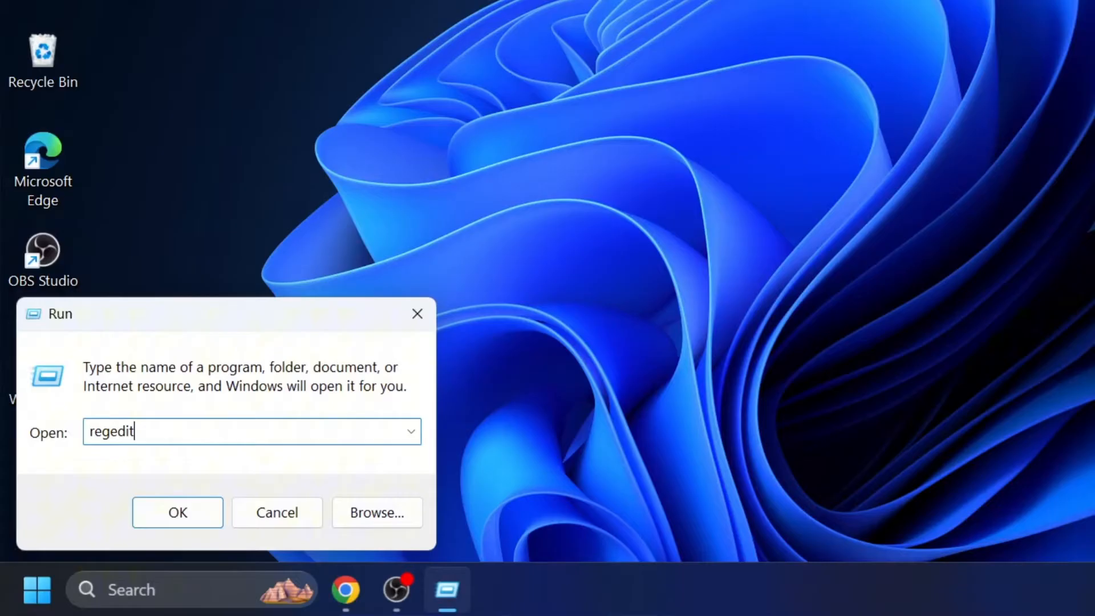
click(177, 512)
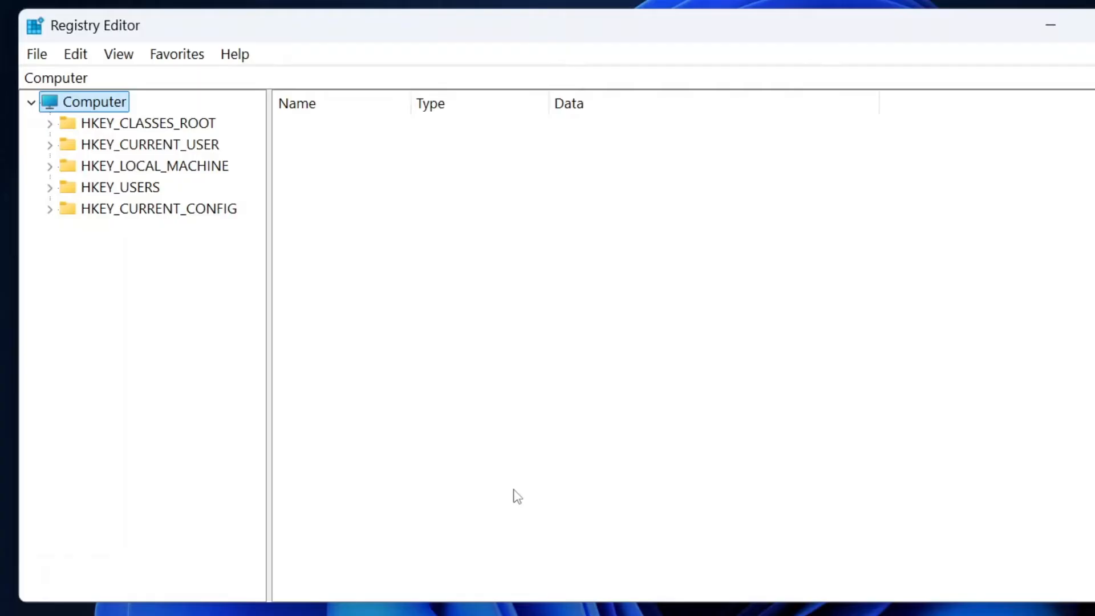
mouse_move(99, 259)
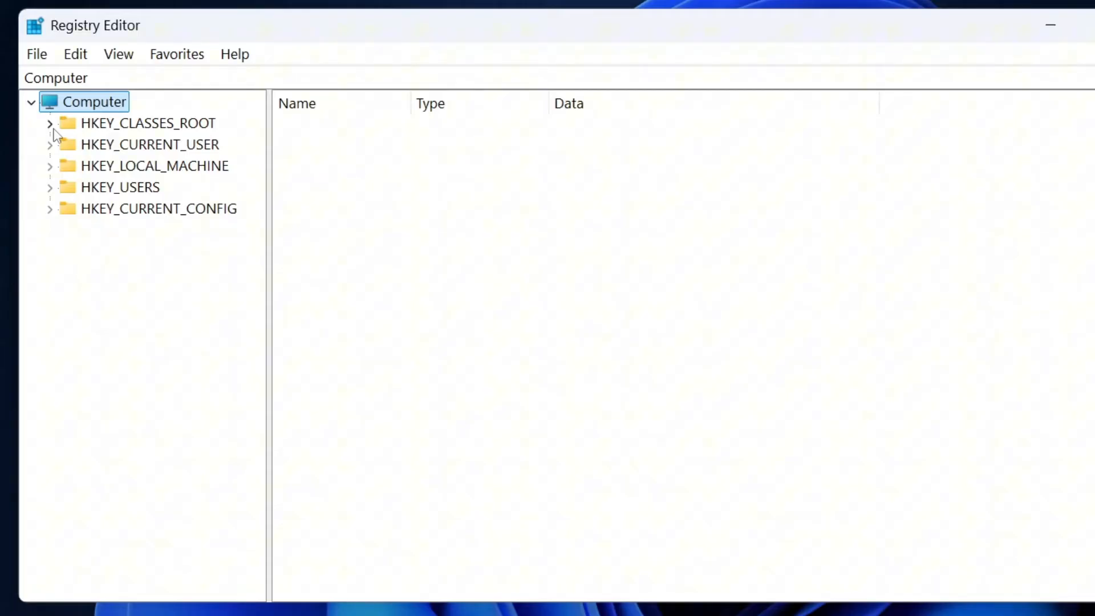
Export the whole registry as 'backup' to the Desktop.
click(37, 53)
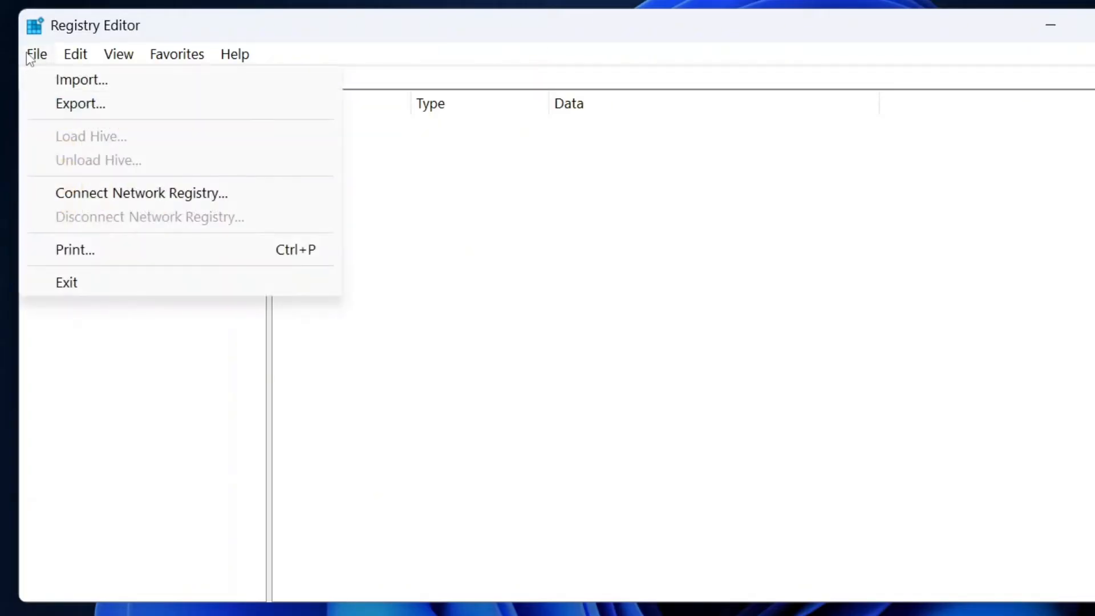
click(80, 103)
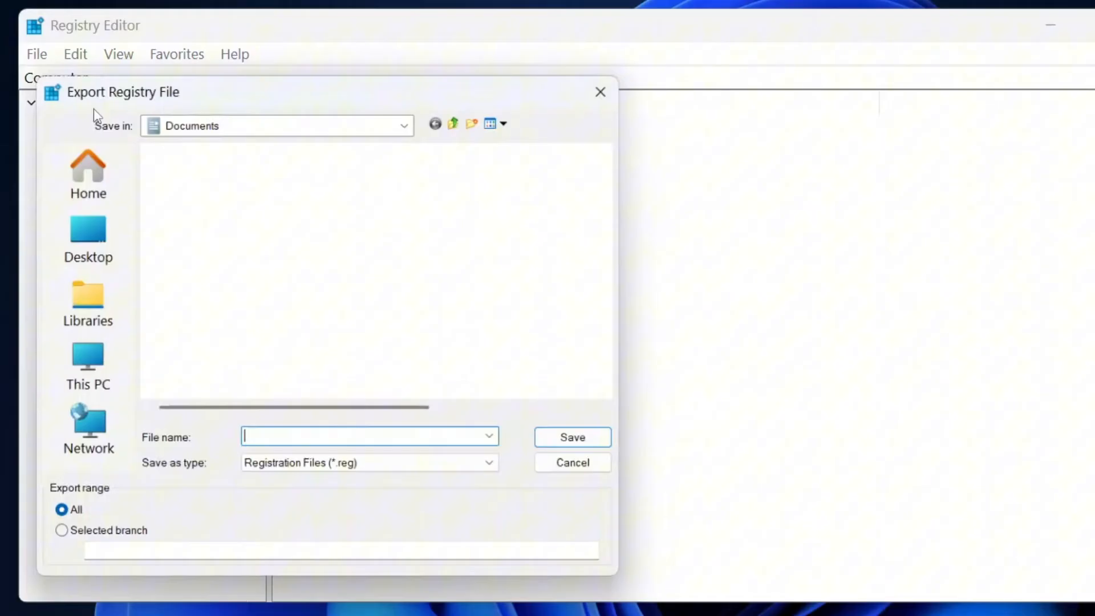
click(87, 237)
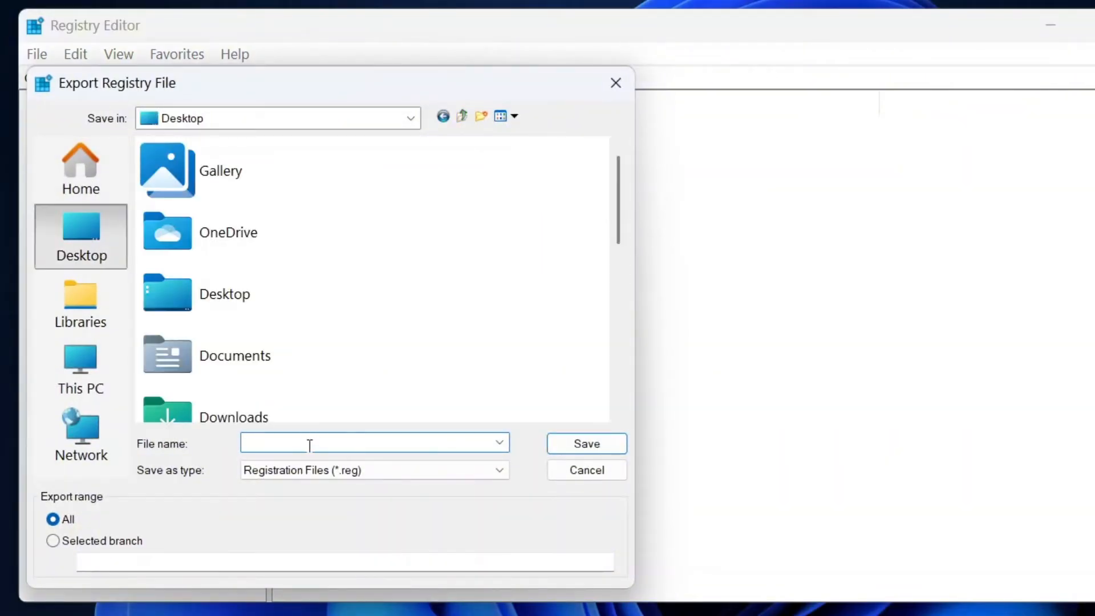
text(backup)
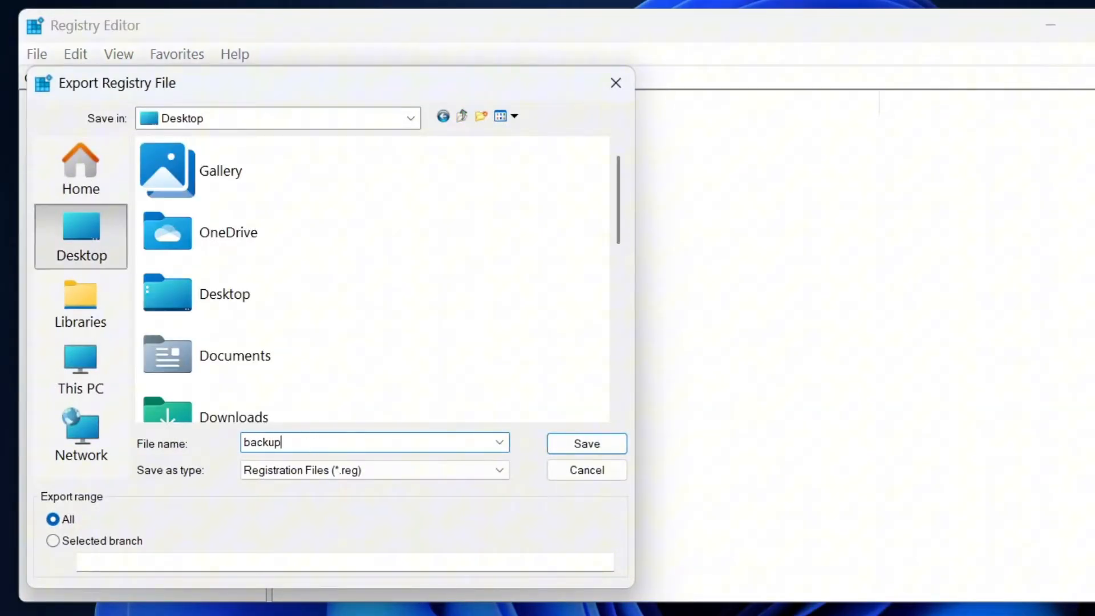
click(586, 443)
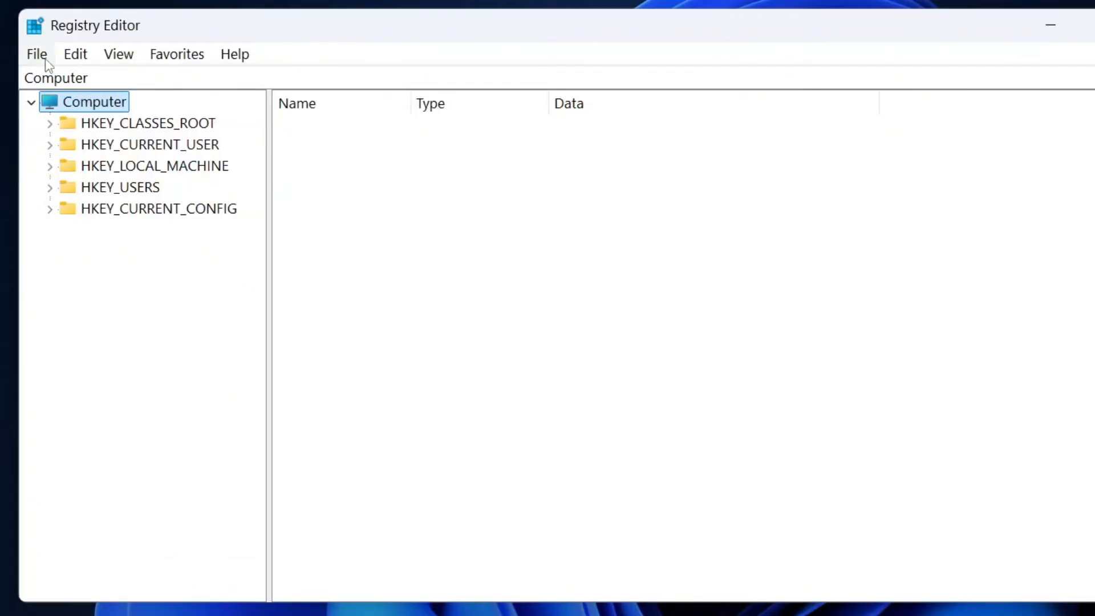
click(36, 54)
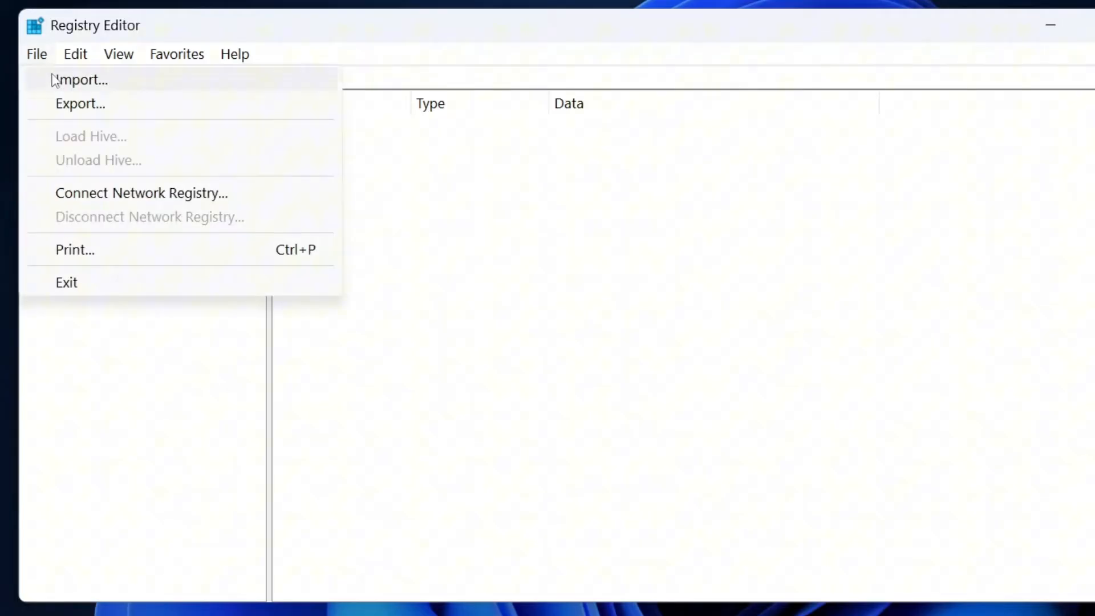
click(82, 79)
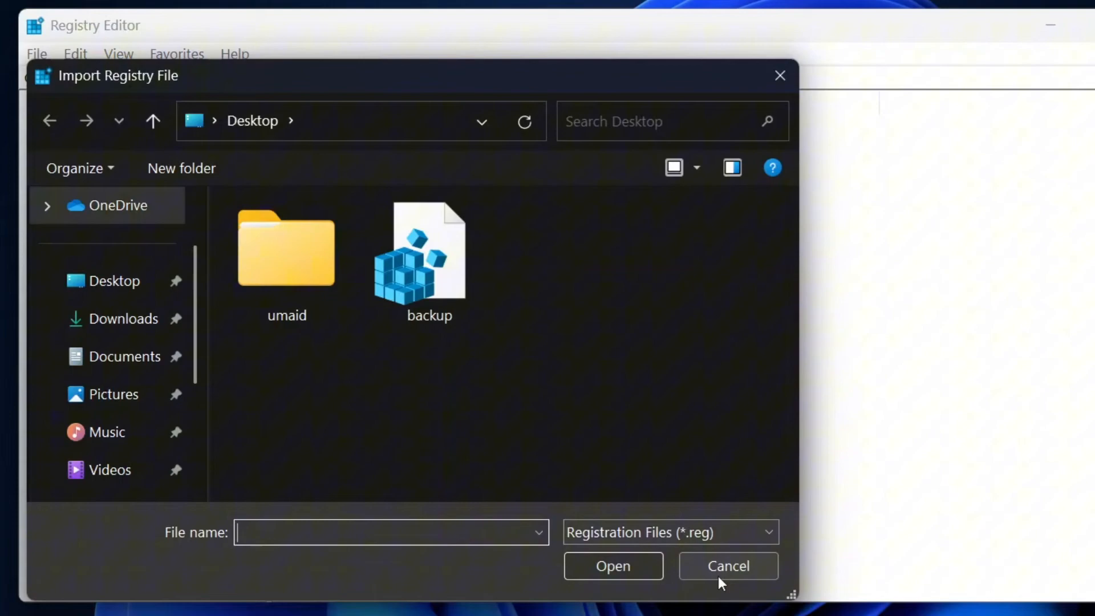
click(727, 565)
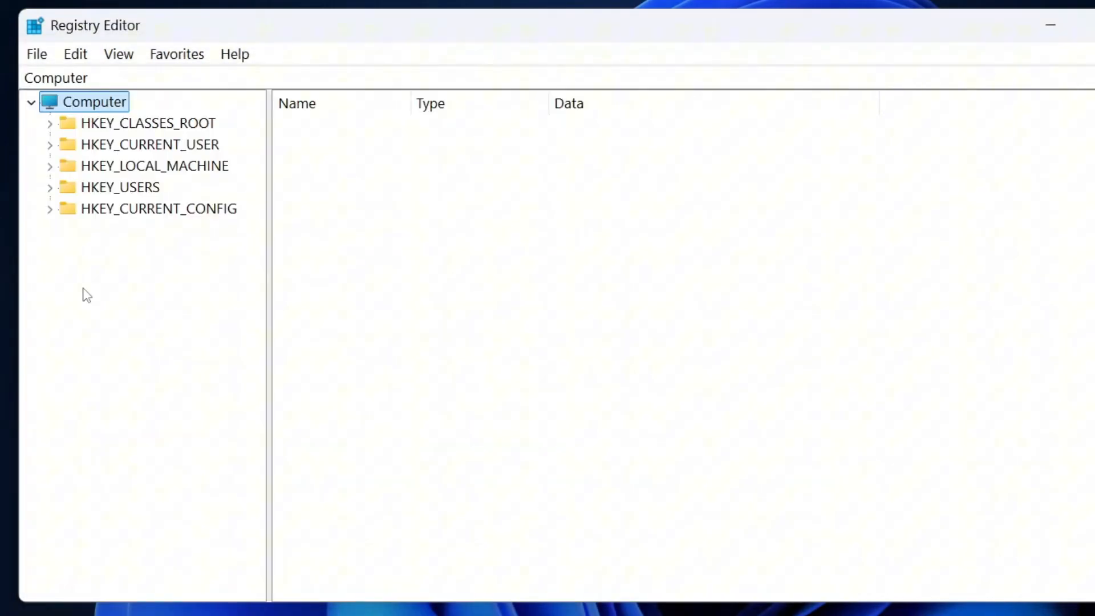
Browse HKLM\SOFTWARE\Microsoft\Windows NT\CurrentVersion\Multimedia to the SystemProfile key.
click(49, 165)
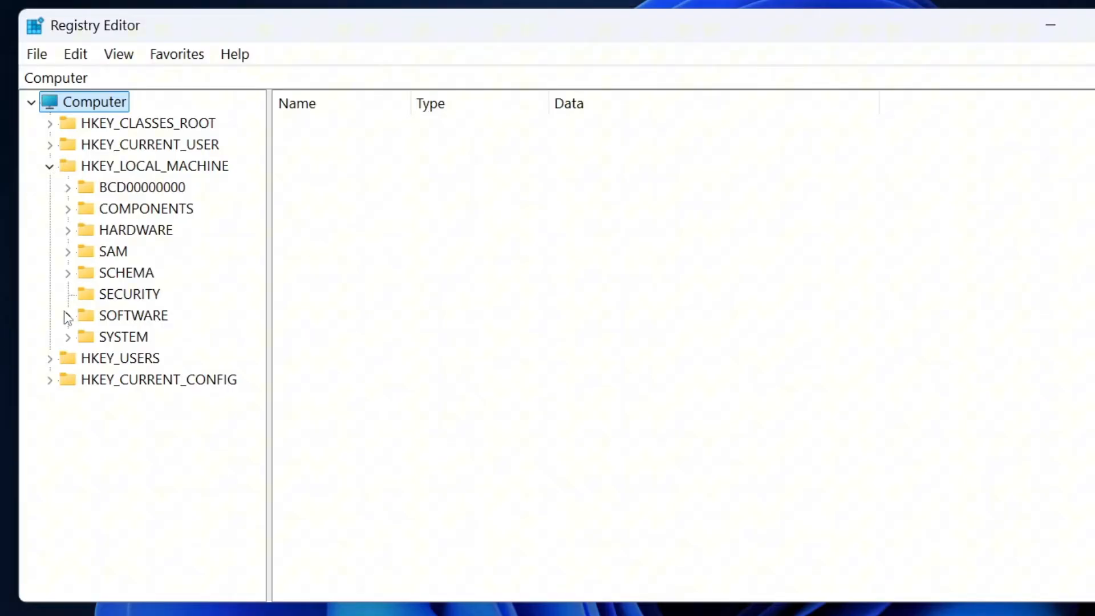
click(67, 315)
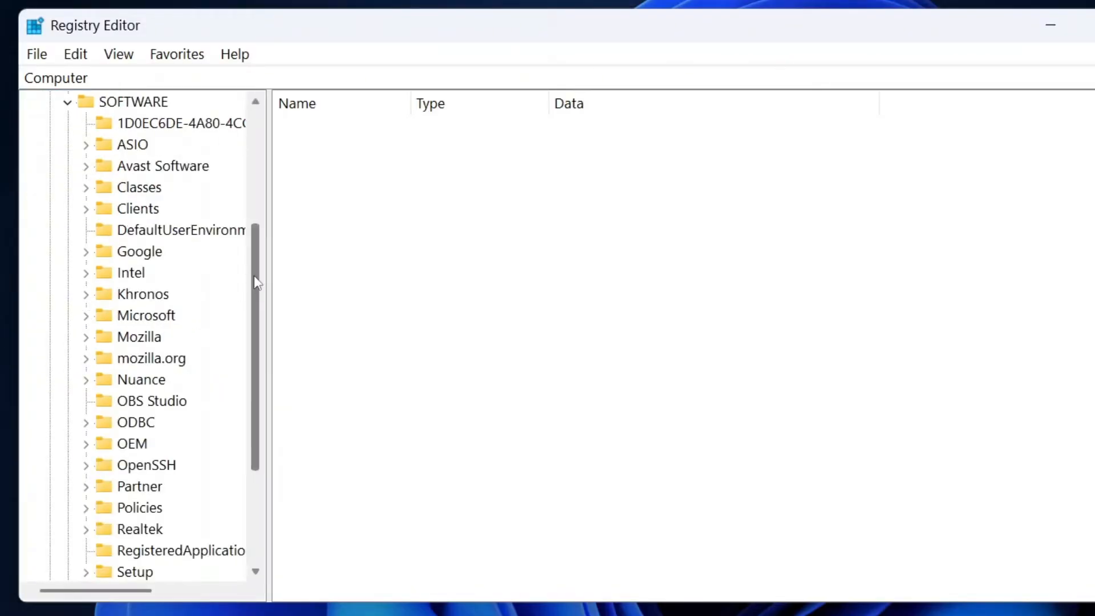
scroll(down, 3)
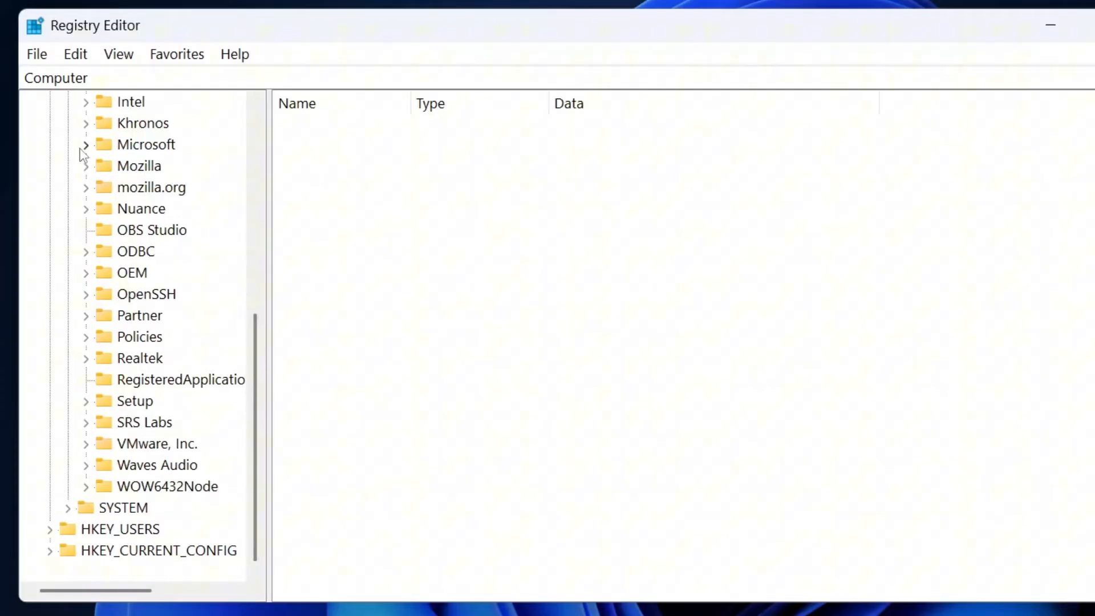
click(83, 144)
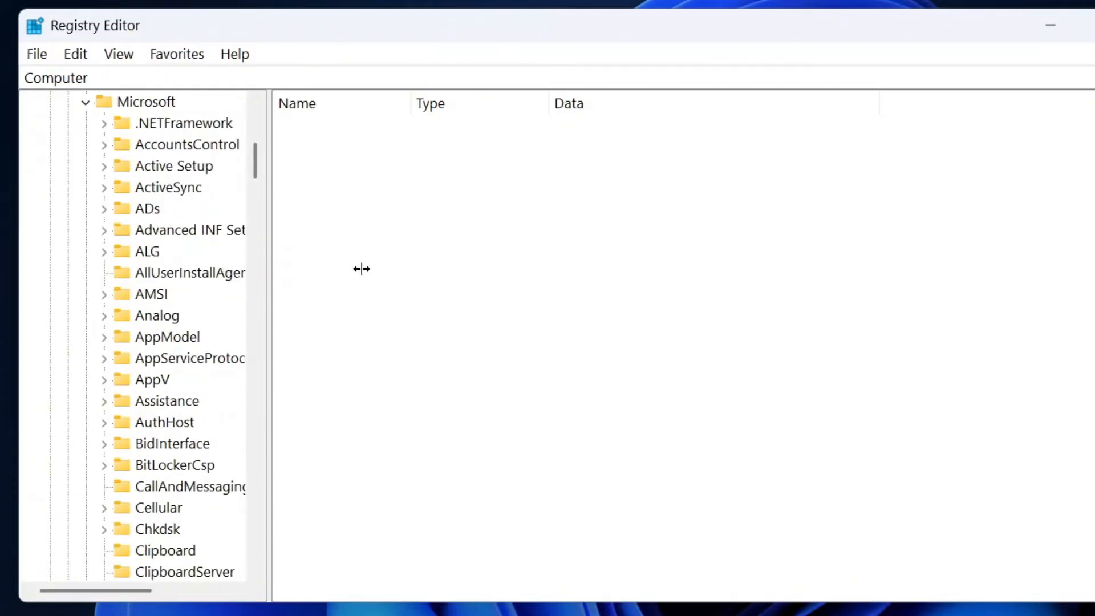
scroll(down, 3)
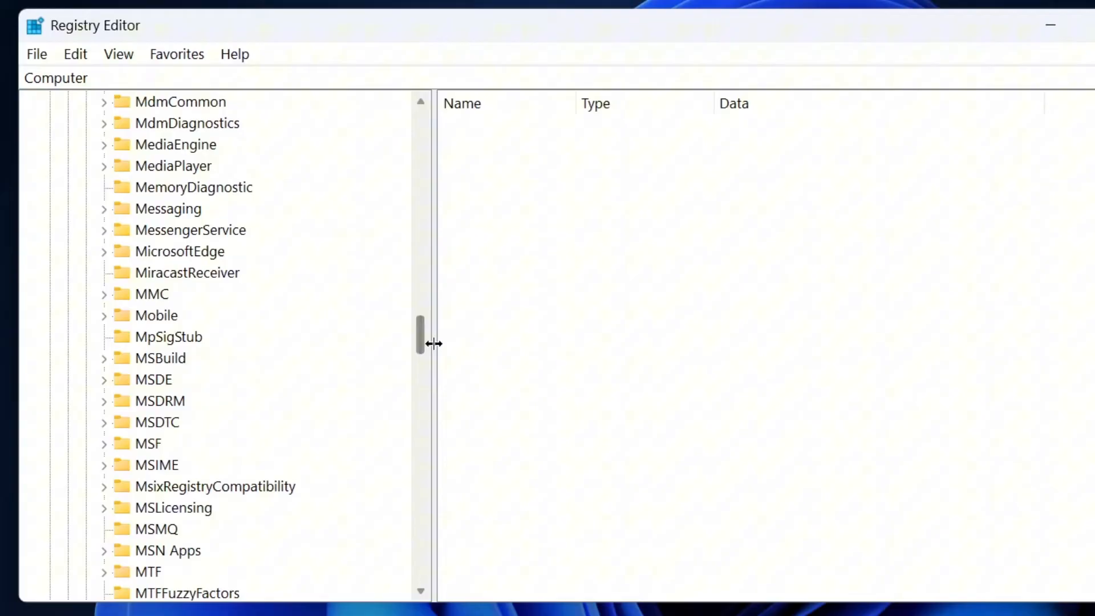
scroll(down, 3)
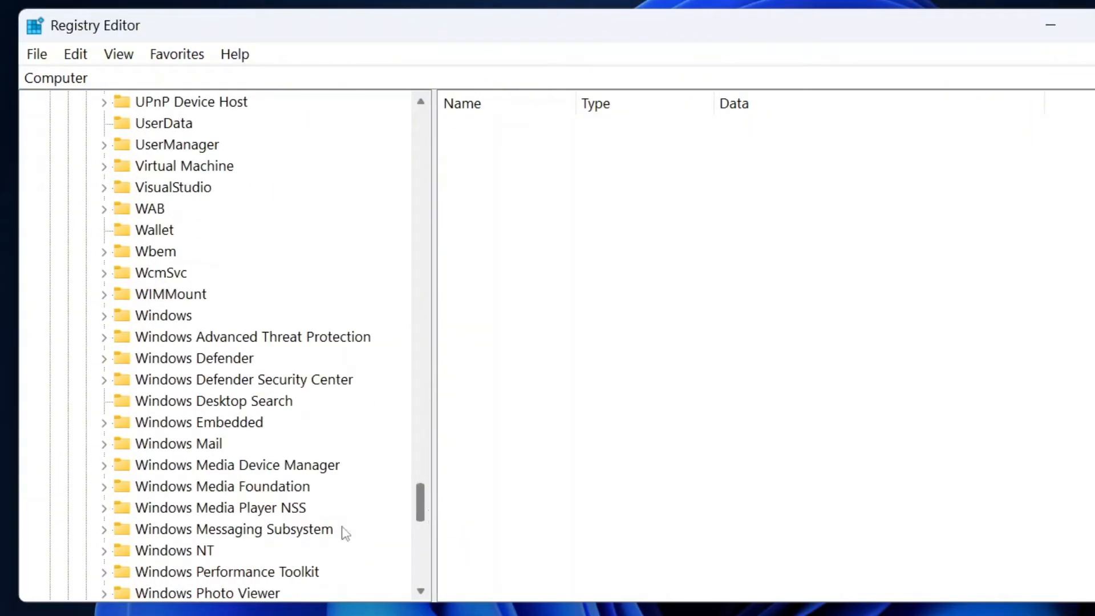
click(175, 549)
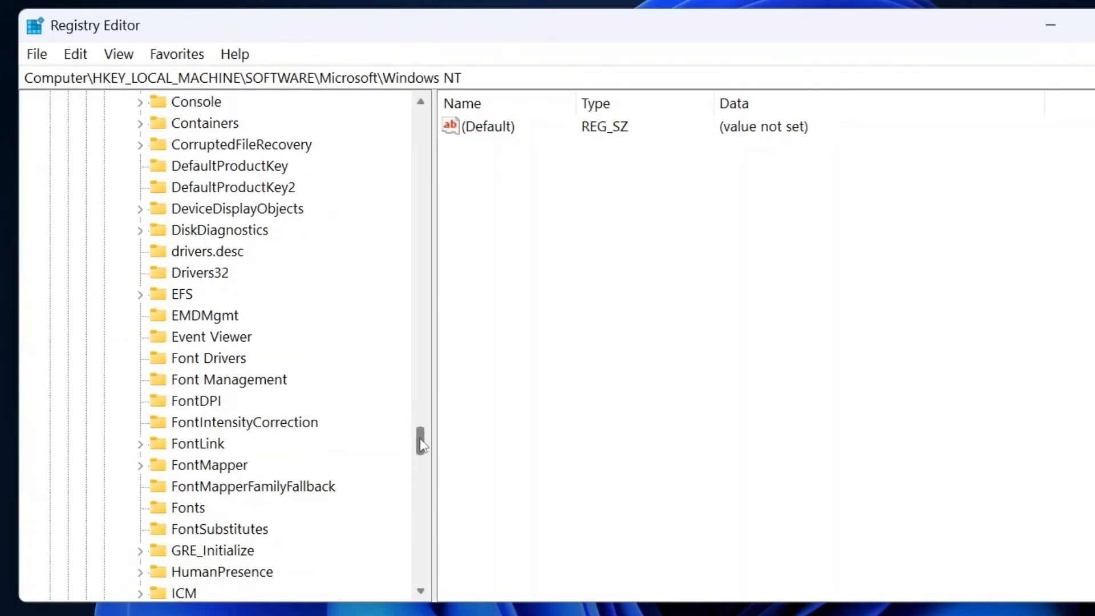
scroll(down, 3)
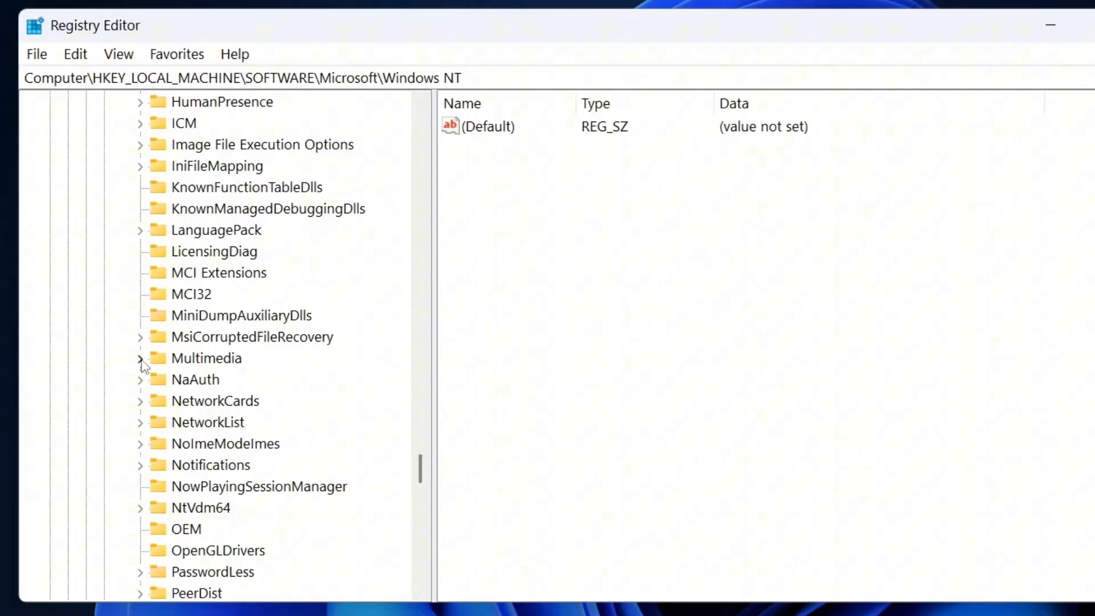
click(140, 358)
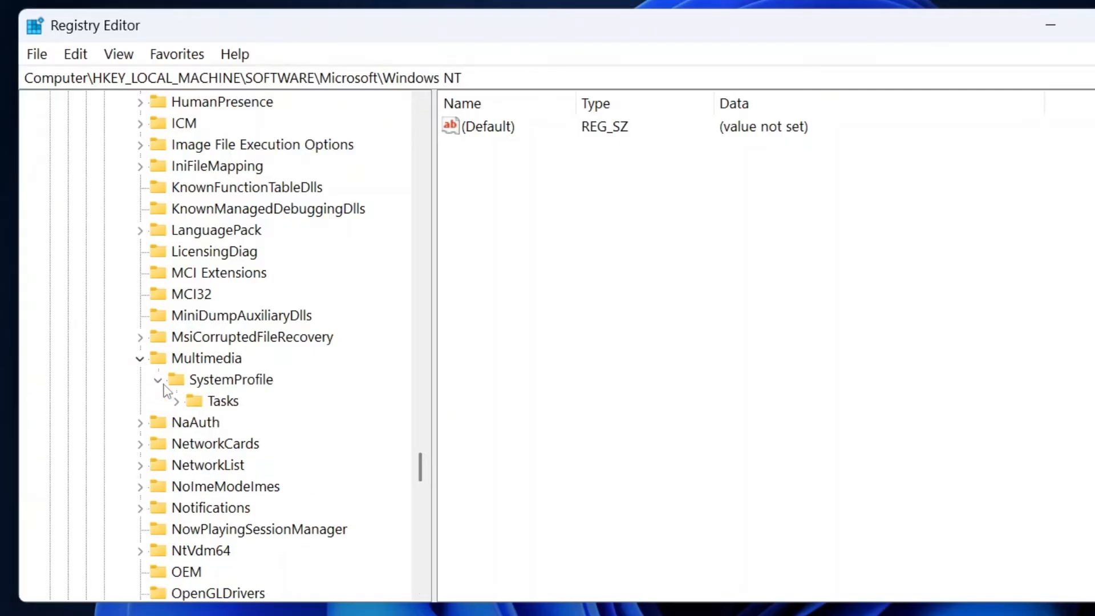
click(231, 379)
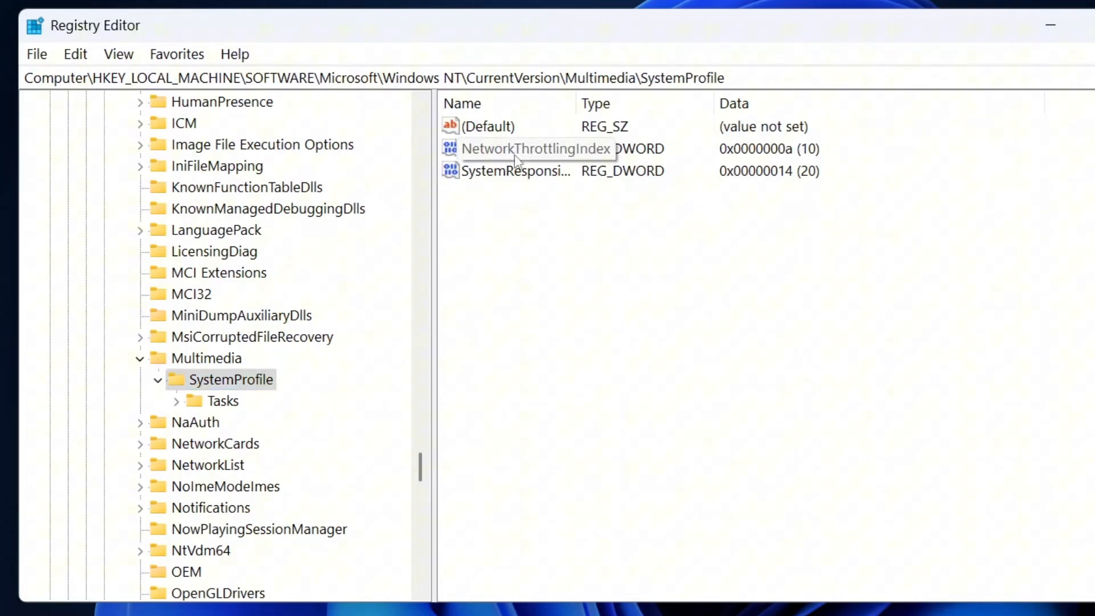
Change NetworkThrottlingIndex data to hexadecimal FFFFFFFF.
right_click(534, 148)
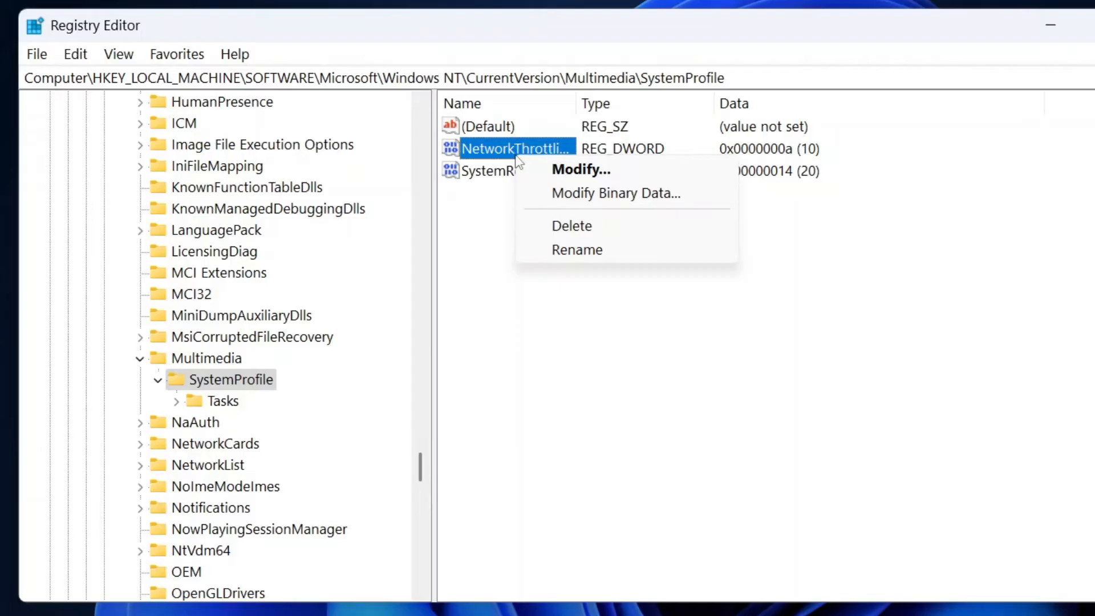
click(580, 169)
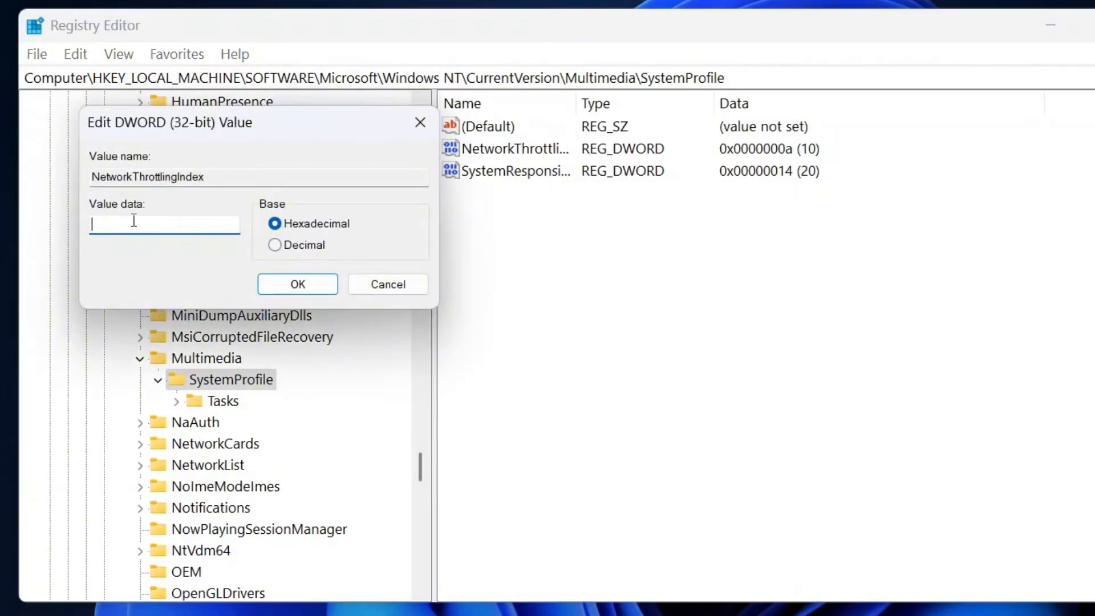
text(FFFFFFFF)
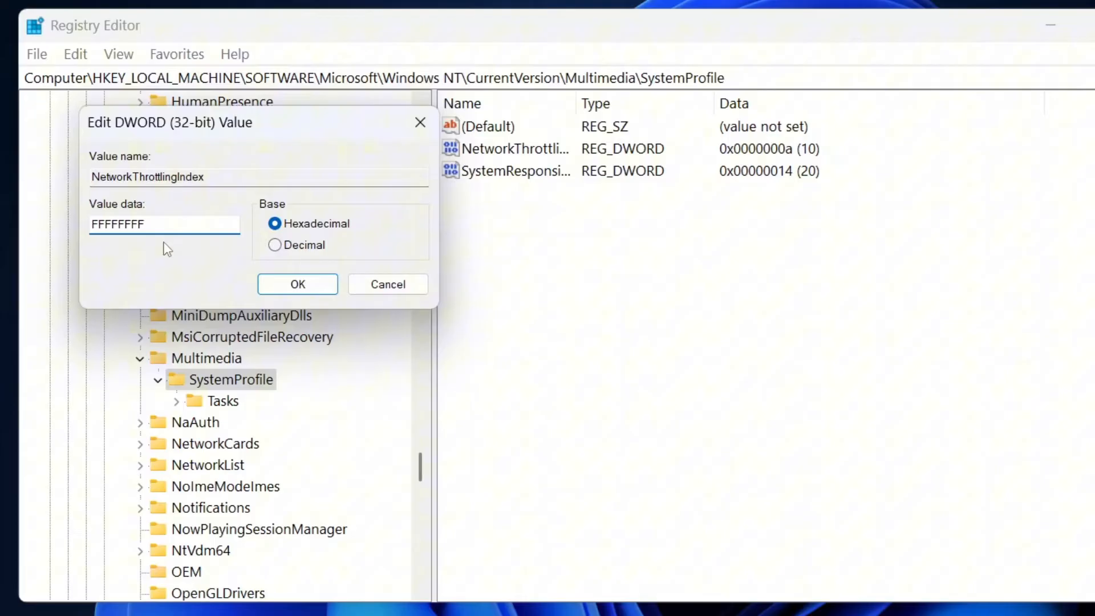
click(296, 284)
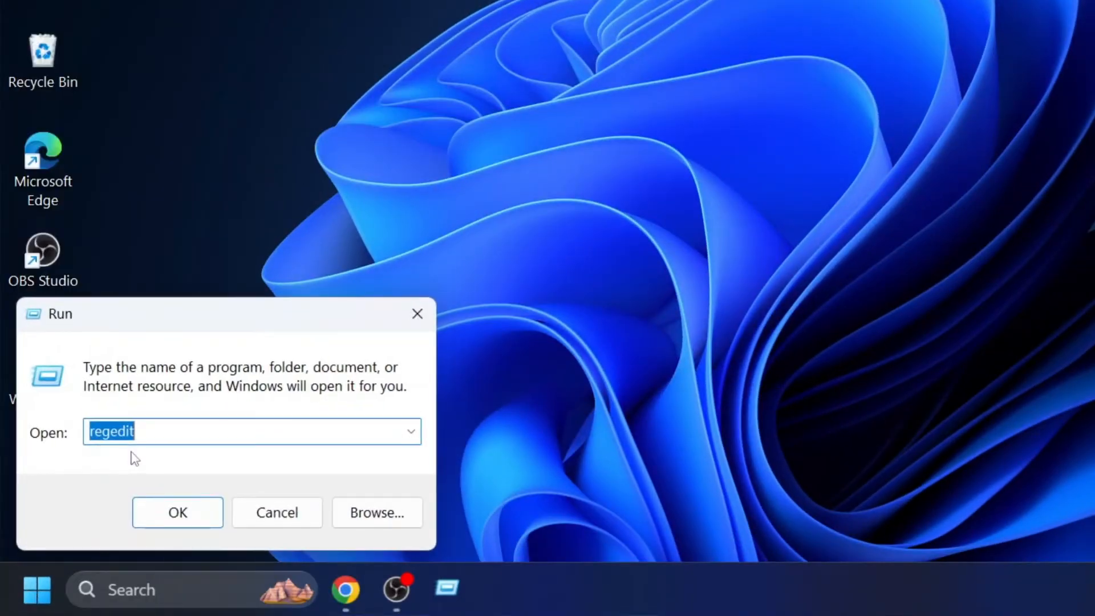
Run ncpa.cpl to launch the Network Connections panel.
text(n)
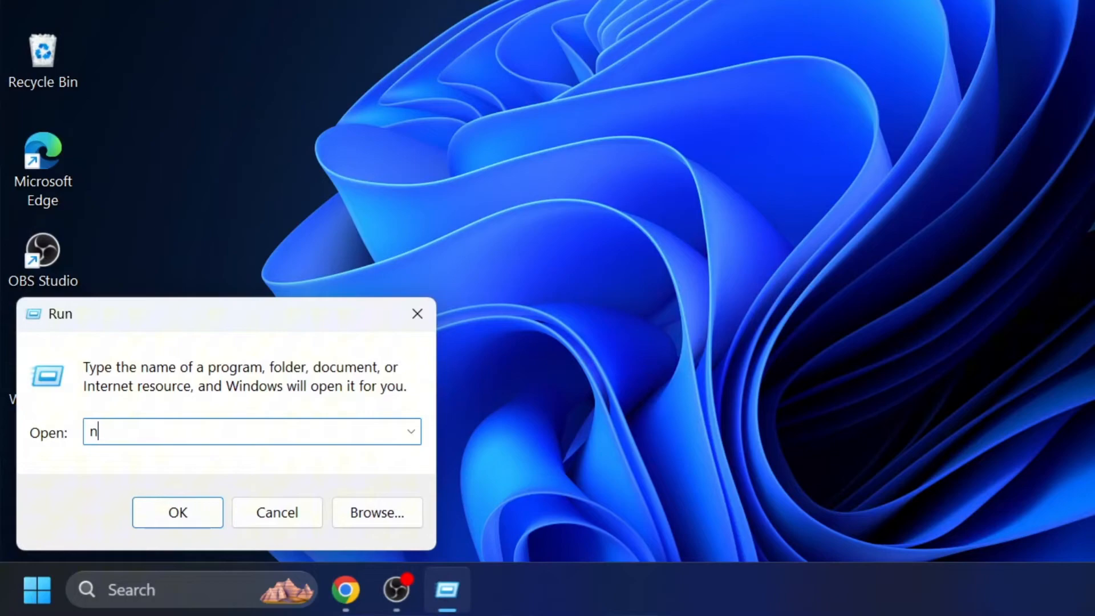
text(cpa.)
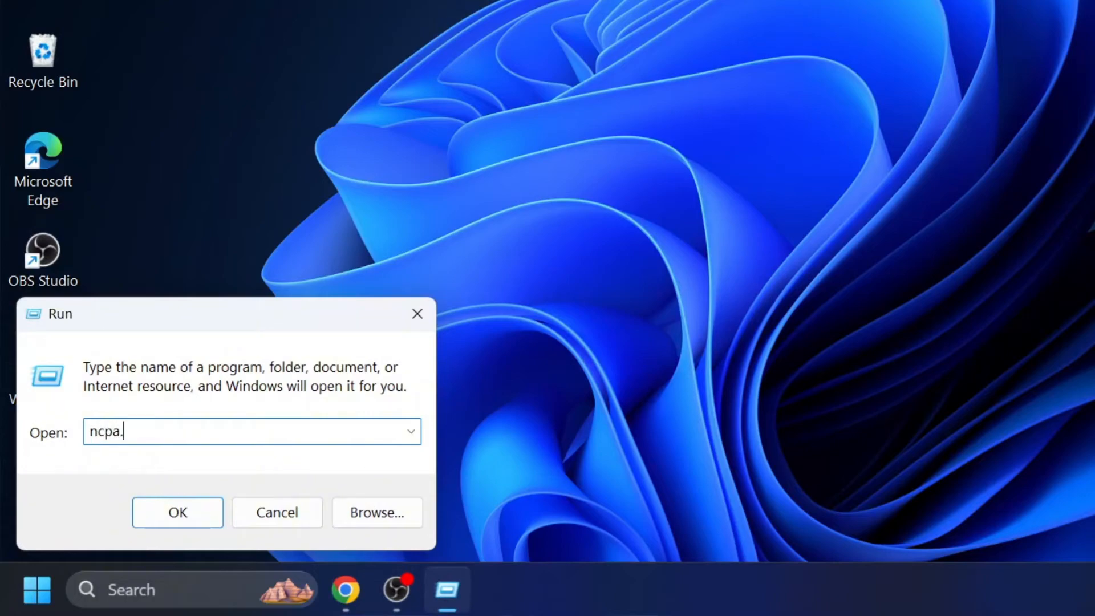
text(cpl)
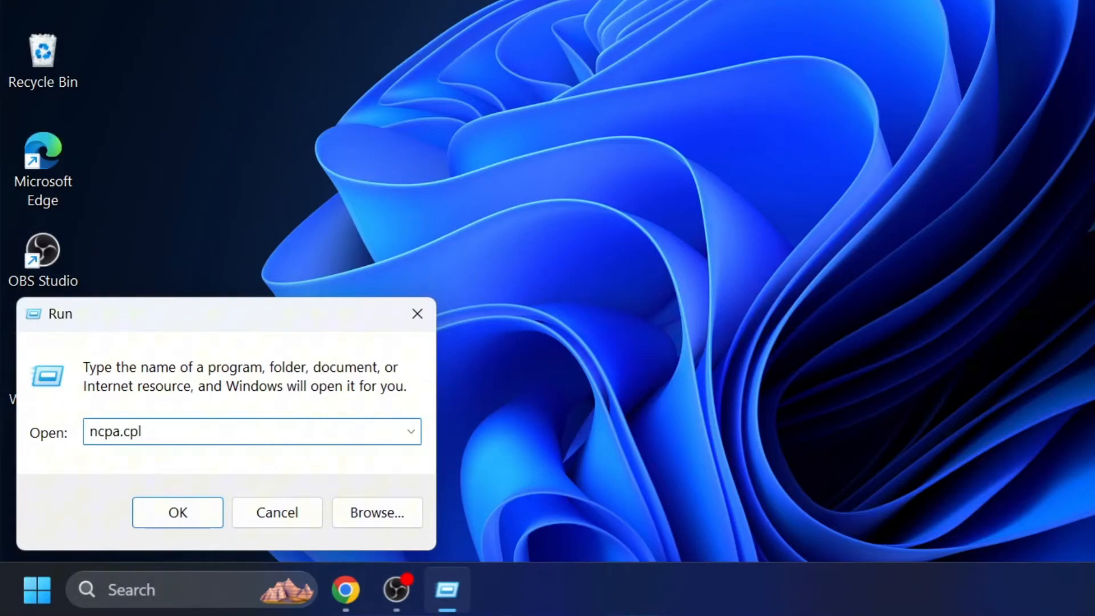
click(177, 512)
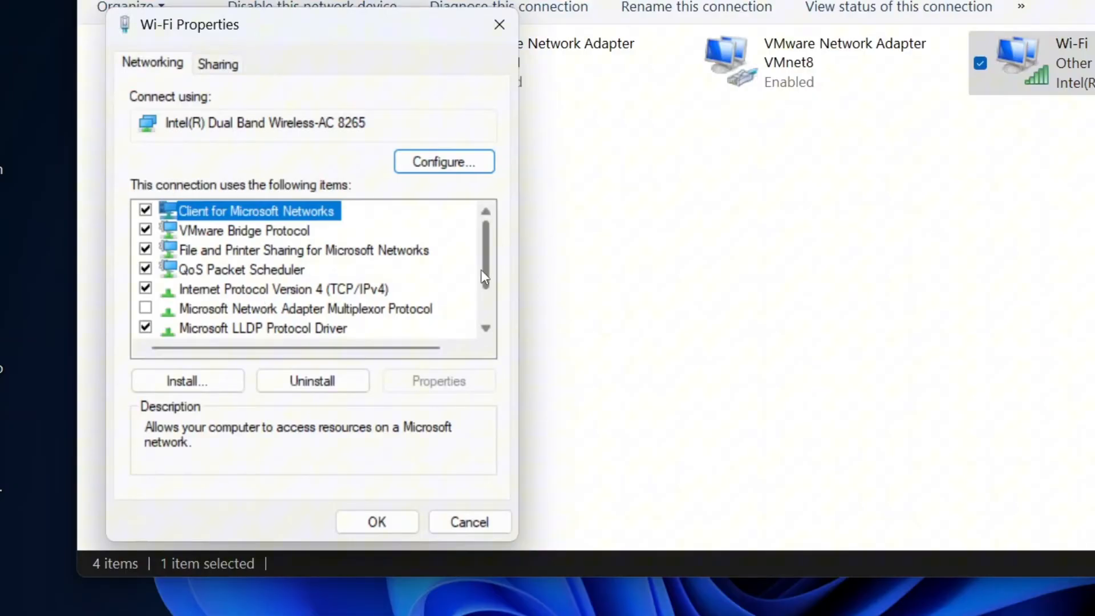
Open the Wi-Fi TCP/IPv4 properties and choose manually entered DNS servers.
click(282, 289)
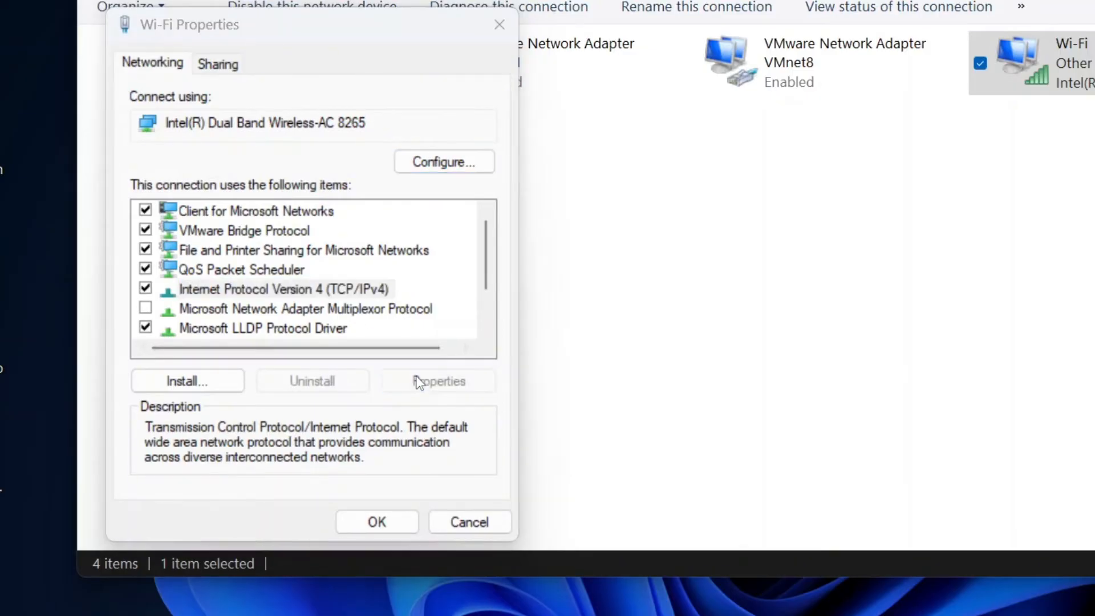
click(437, 381)
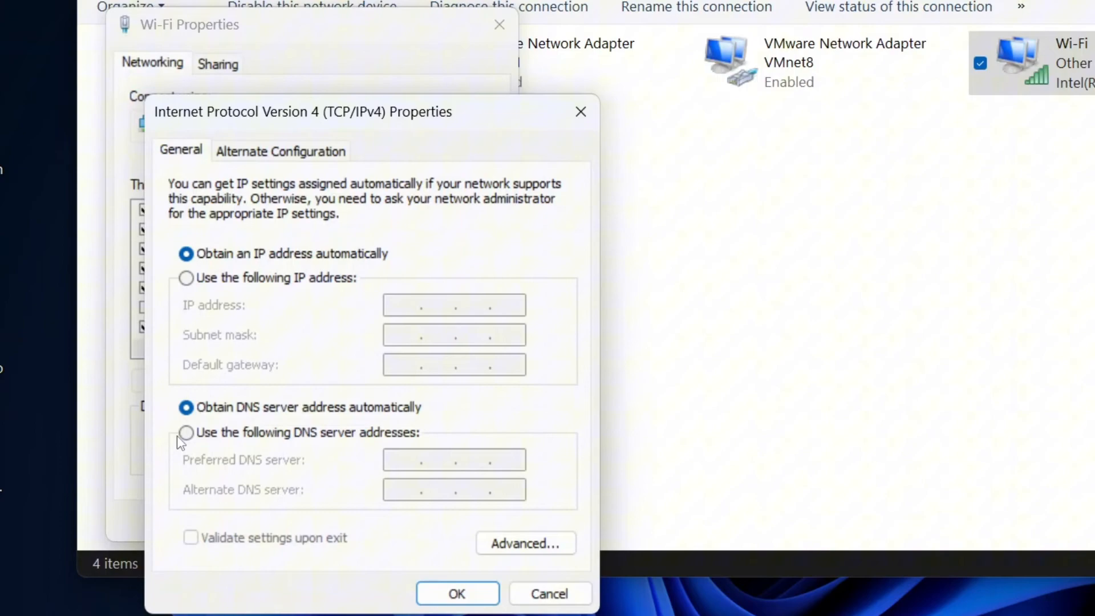
click(186, 433)
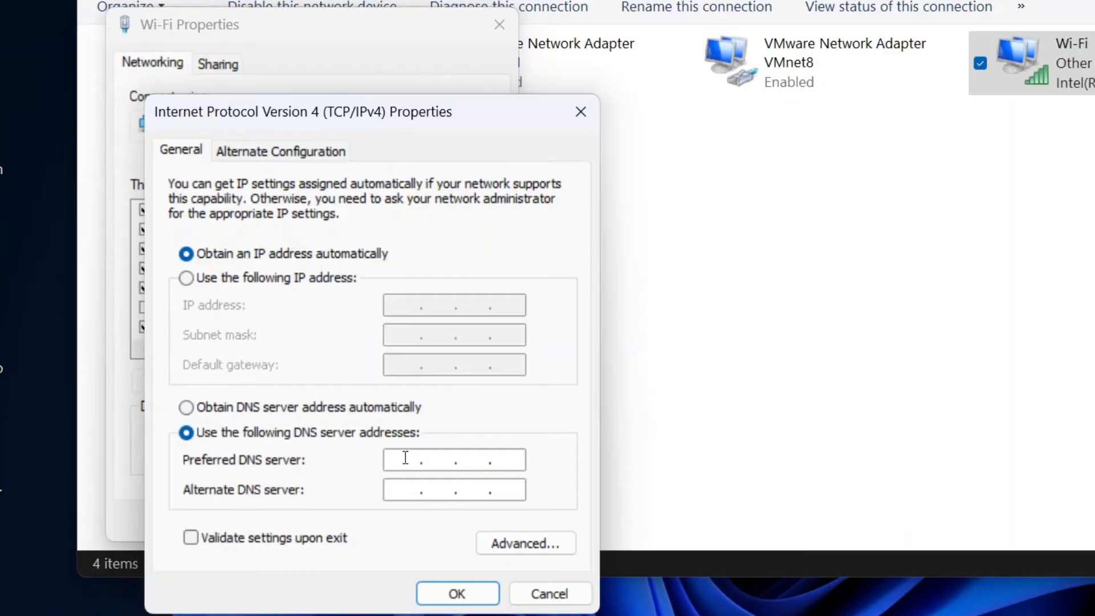
Enter preferred DNS 8.8.8.8 and alternate DNS 8.8.4.4, and confirm.
text(8.8.8.)
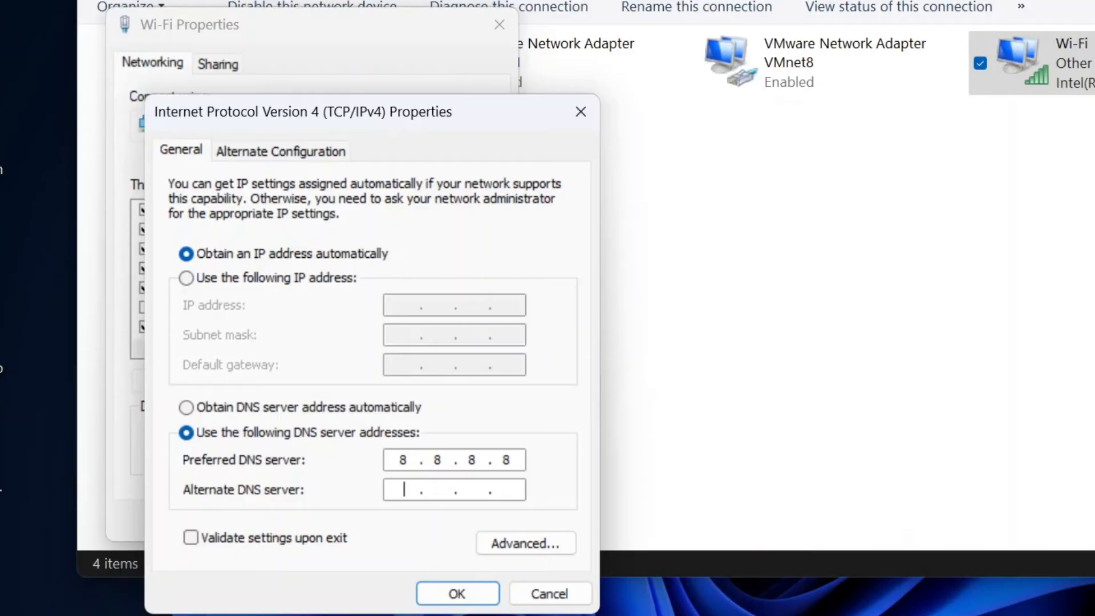
text(8.8..)
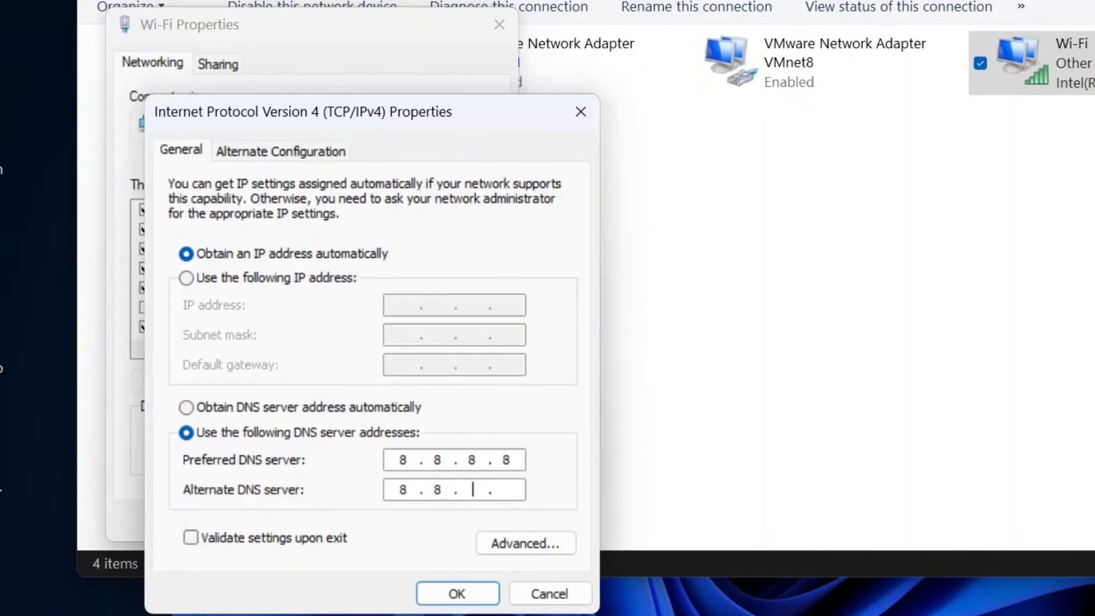
text(4)
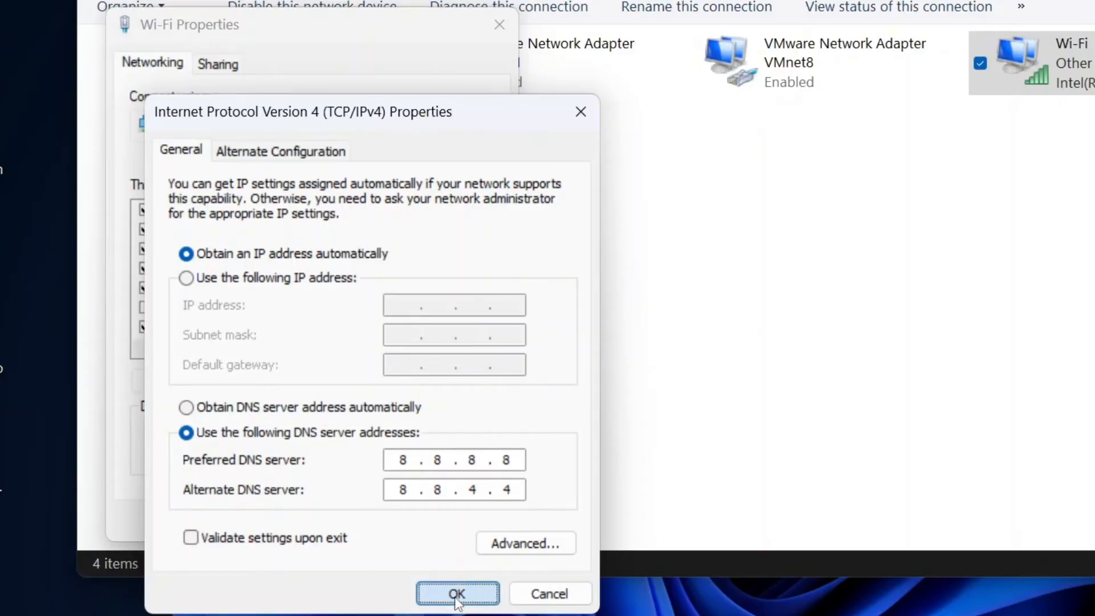
click(456, 593)
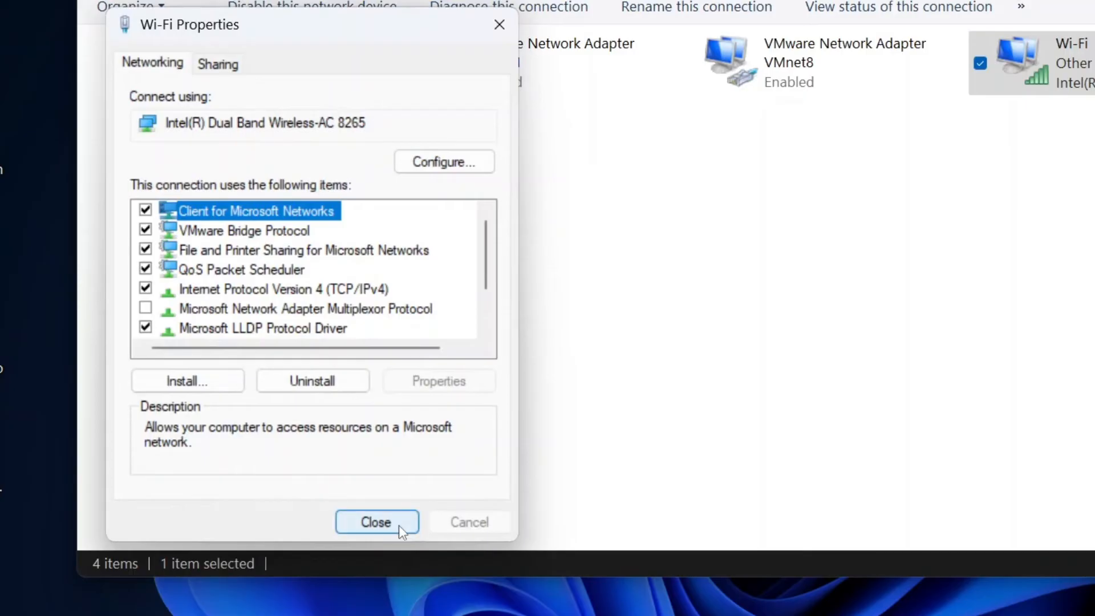
Close Wi-Fi Properties and open Device Manager from the Start quick-link menu.
click(376, 522)
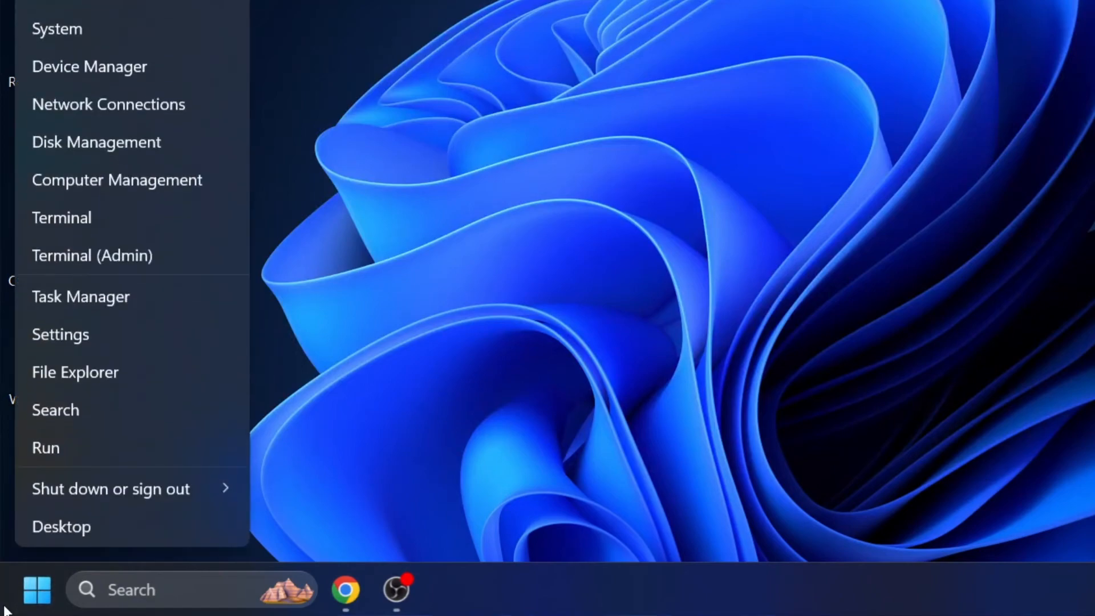
mouse_move(89, 67)
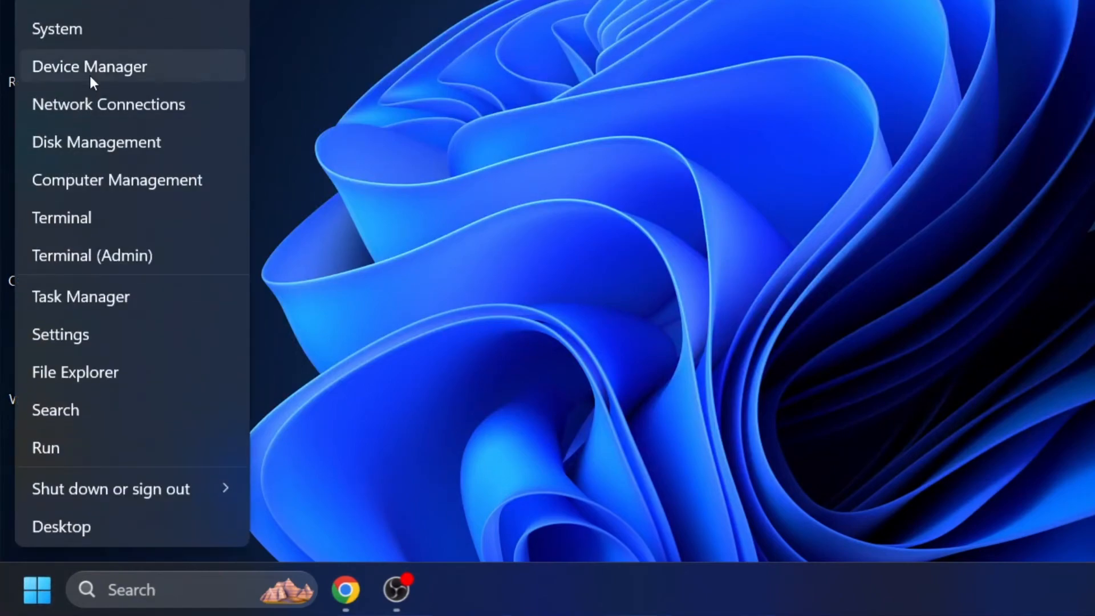
click(89, 66)
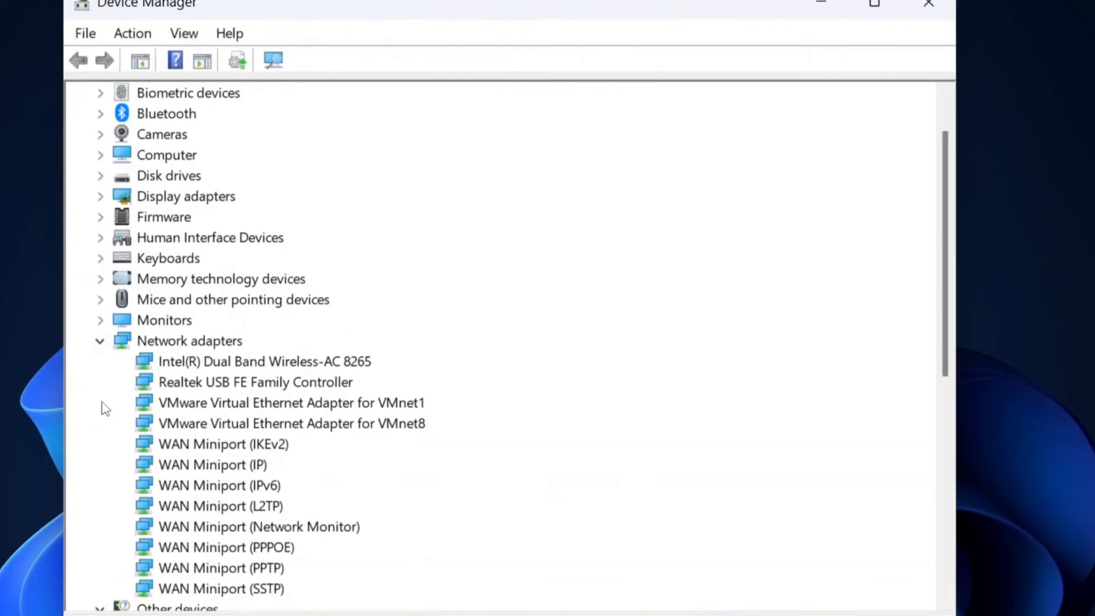
Open Properties for the Intel Dual Band Wireless-AC 8265 adapter.
click(264, 361)
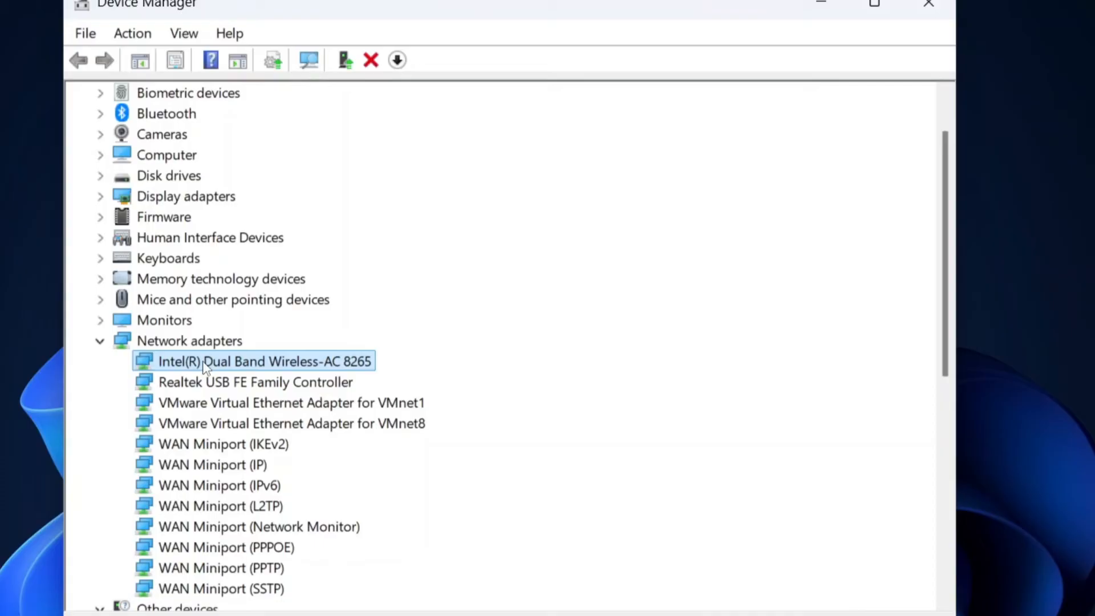
right_click(264, 361)
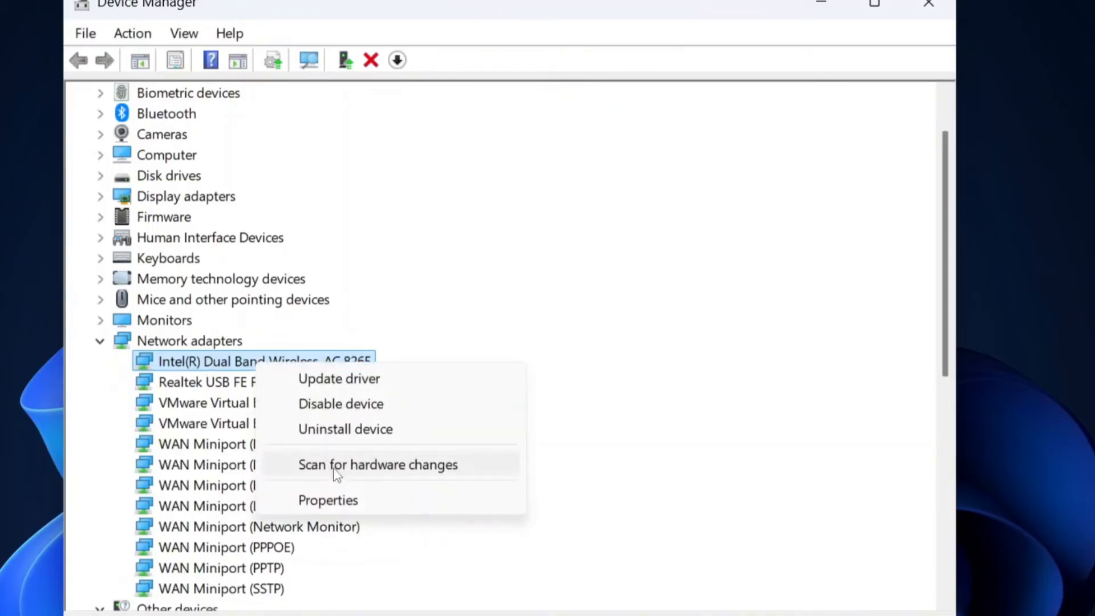
click(327, 500)
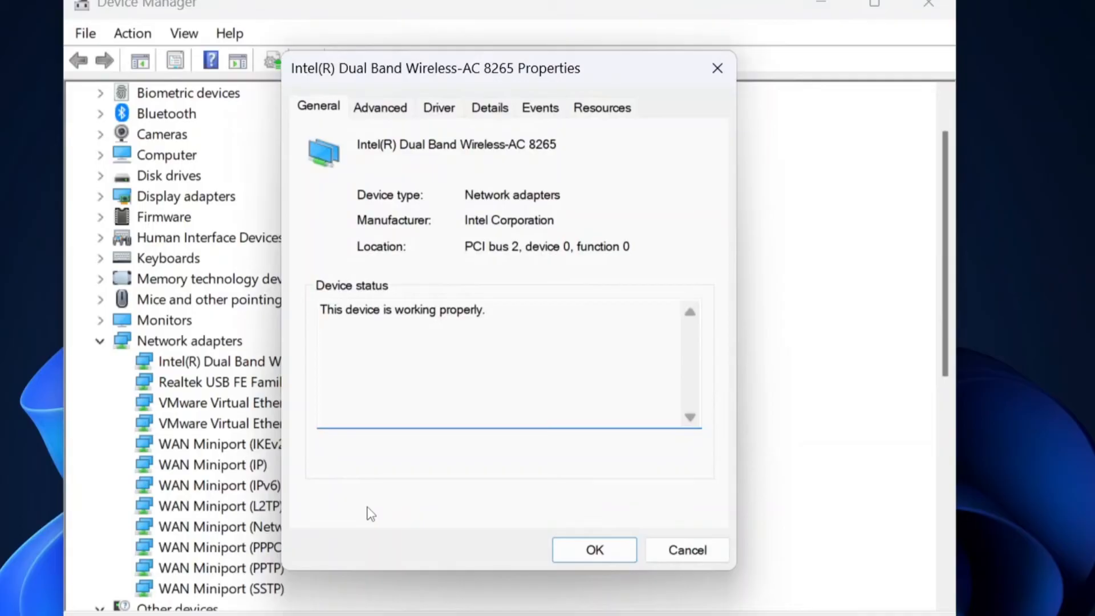
On the Advanced tab, keep 802.11a/b/g Wireless Mode at 6. Dual Band.
click(380, 108)
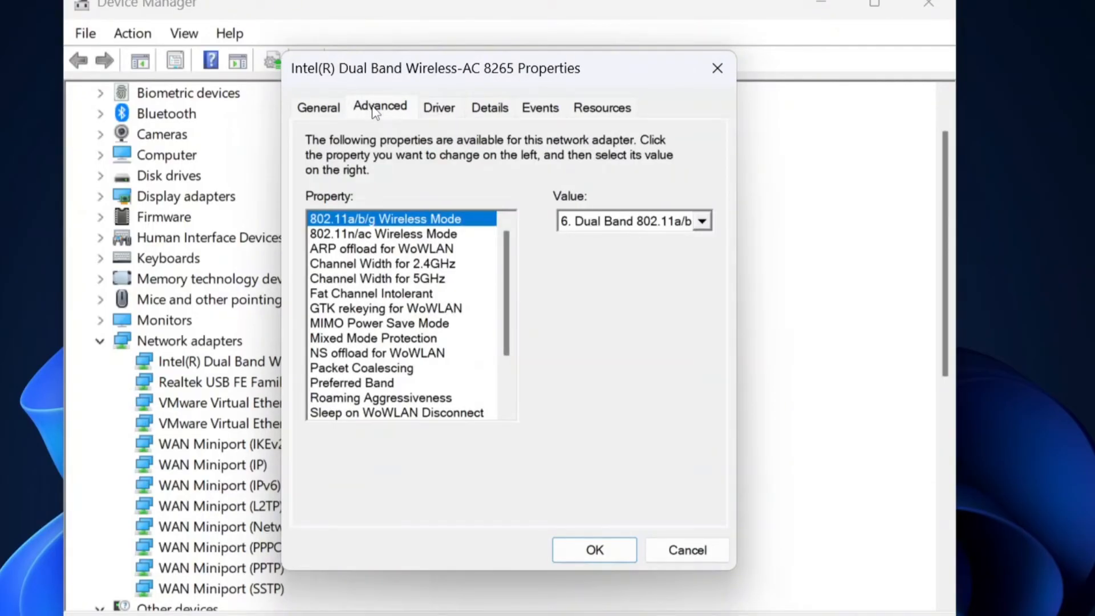
click(701, 221)
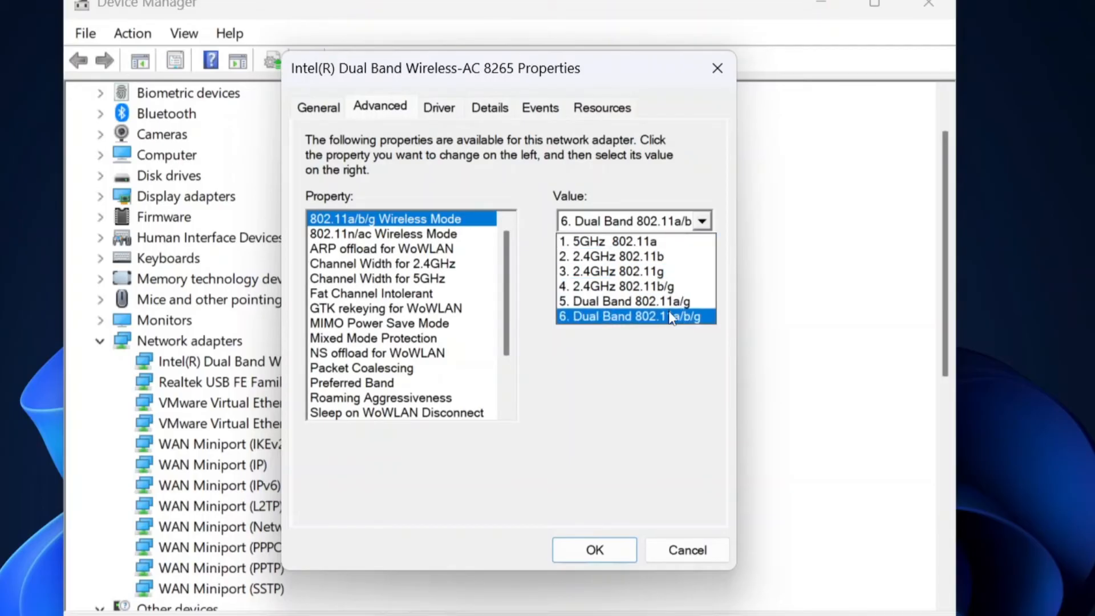
mouse_move(672, 323)
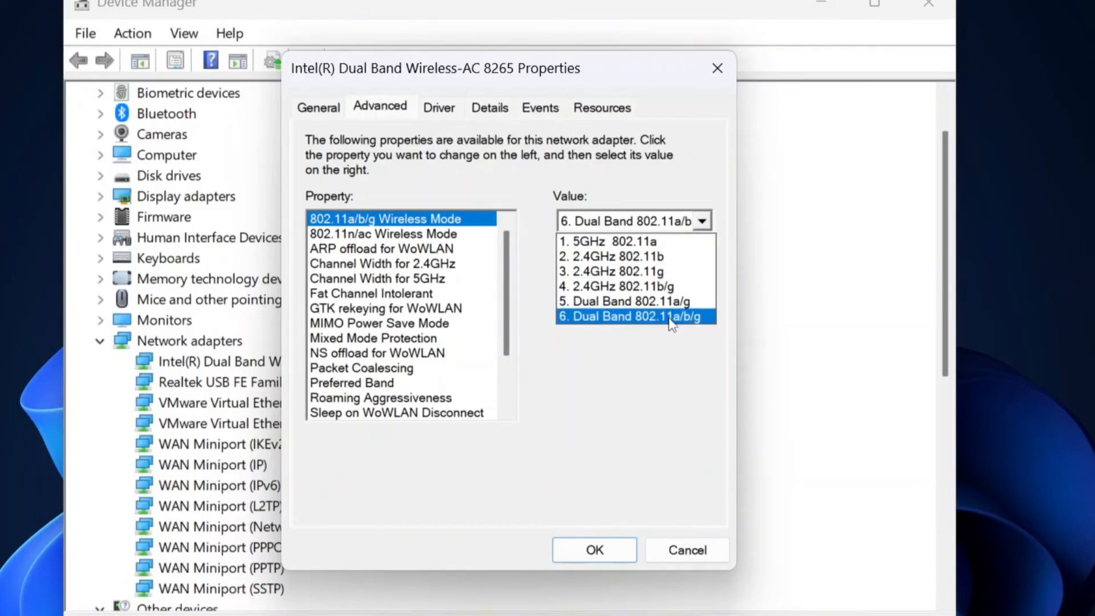
click(631, 317)
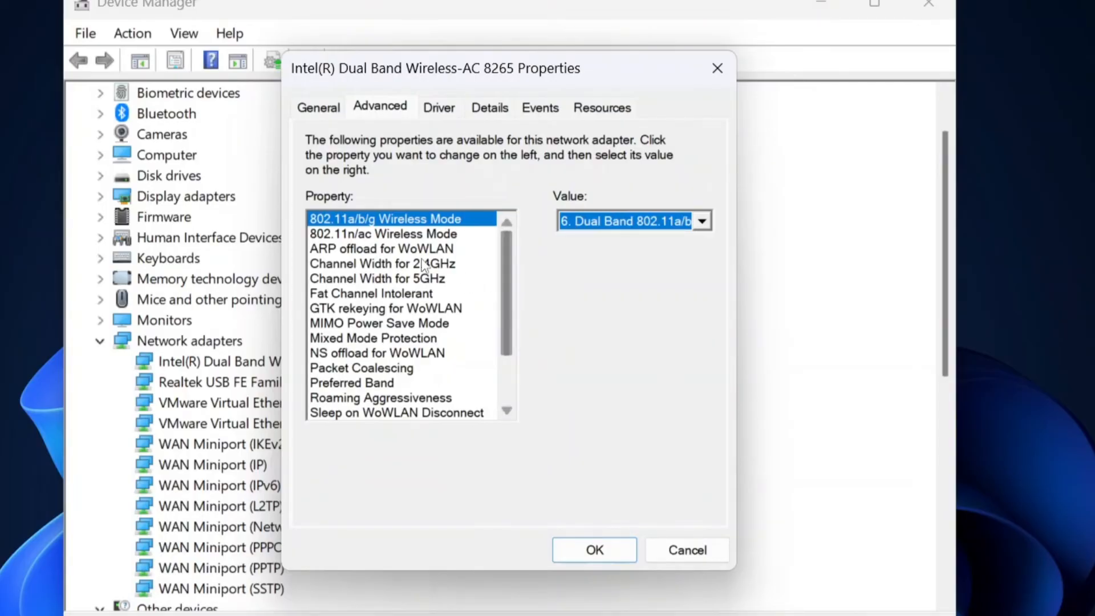
Confirm both Channel Width settings are Auto, then view Fat Channel Intolerant choices.
click(382, 263)
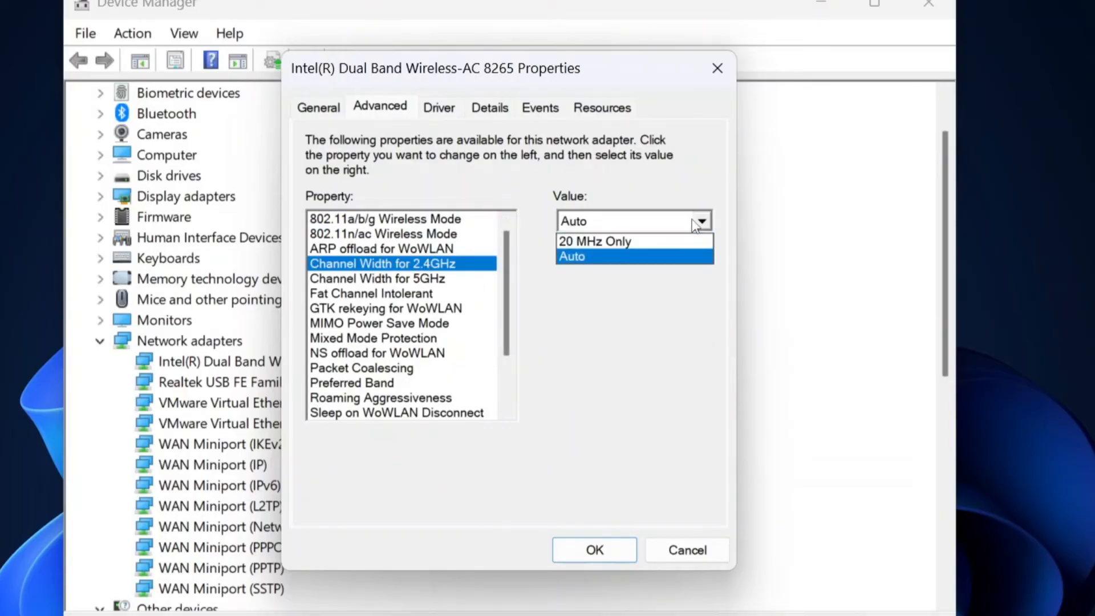
click(377, 278)
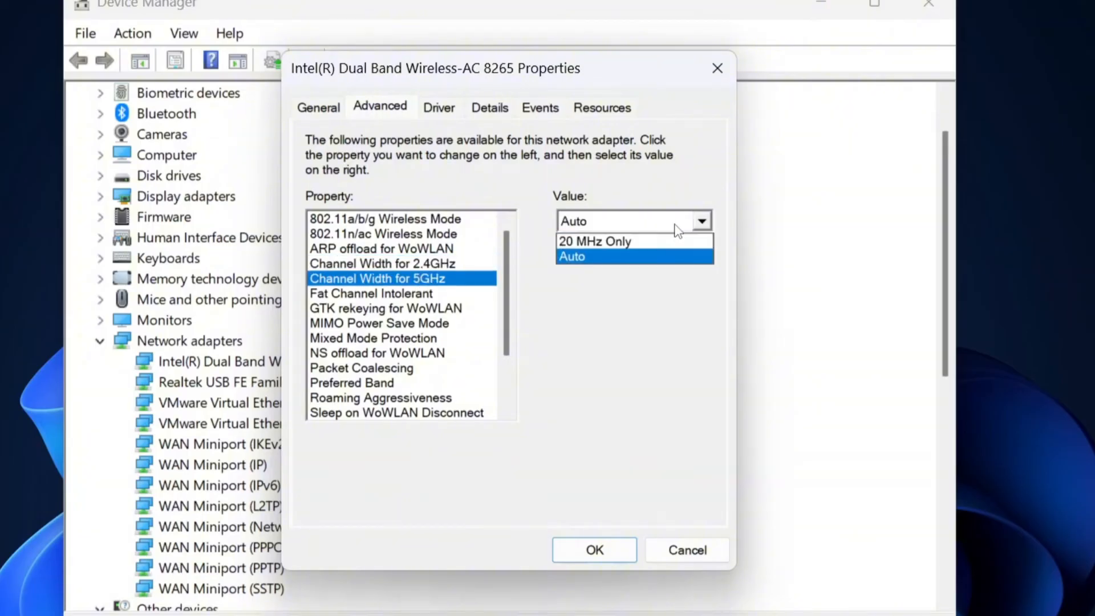
click(371, 293)
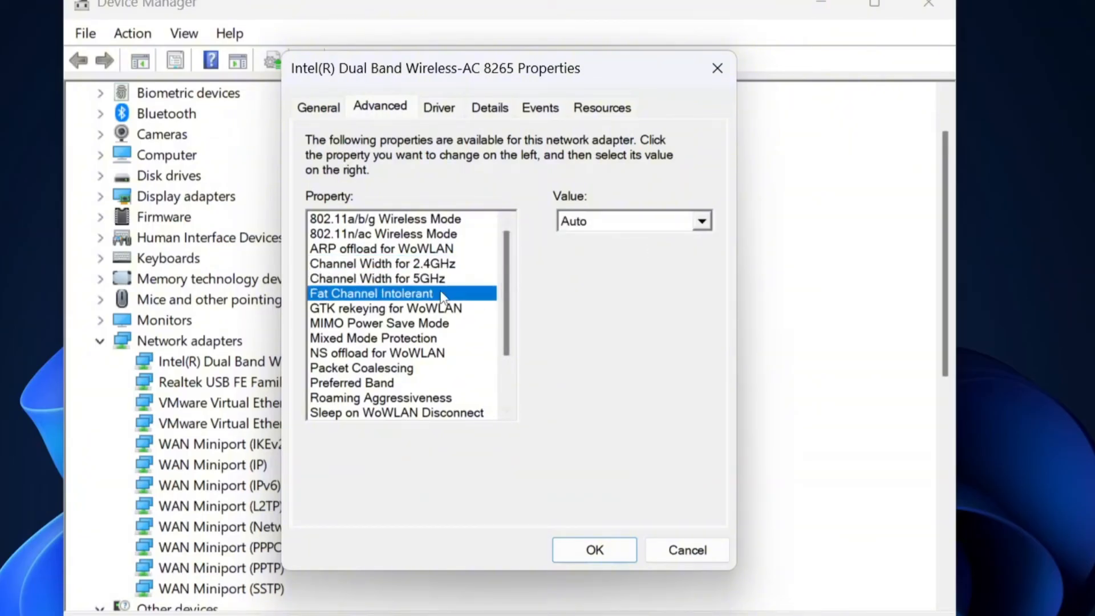
click(702, 220)
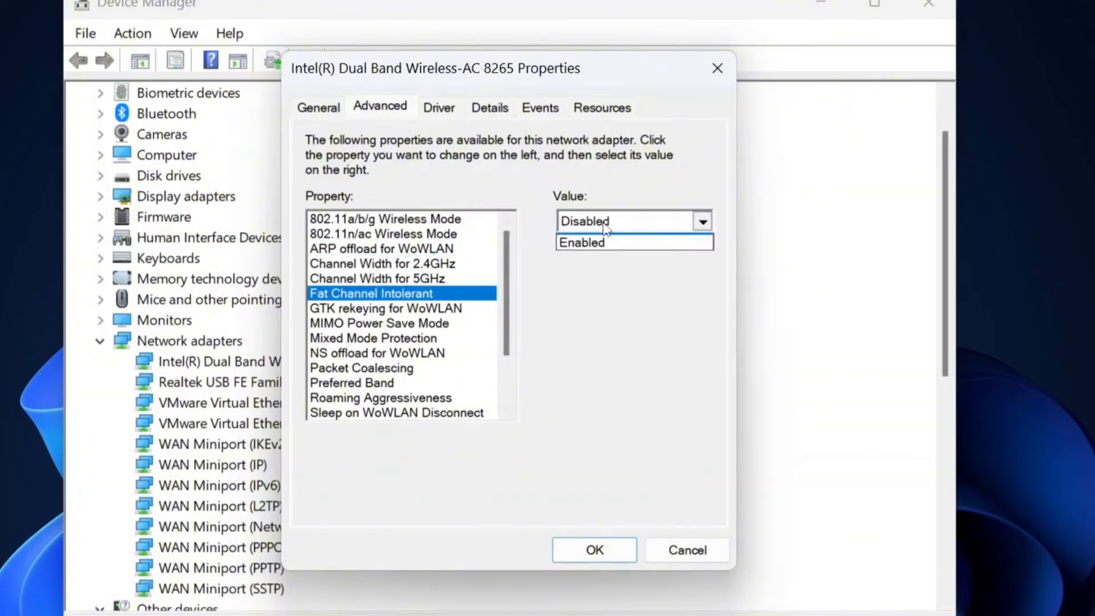
Disable Fat Channel Intolerant, keep Roaming Aggressiveness Medium, and set Preferred Band to Prefer 5GHz band.
click(581, 242)
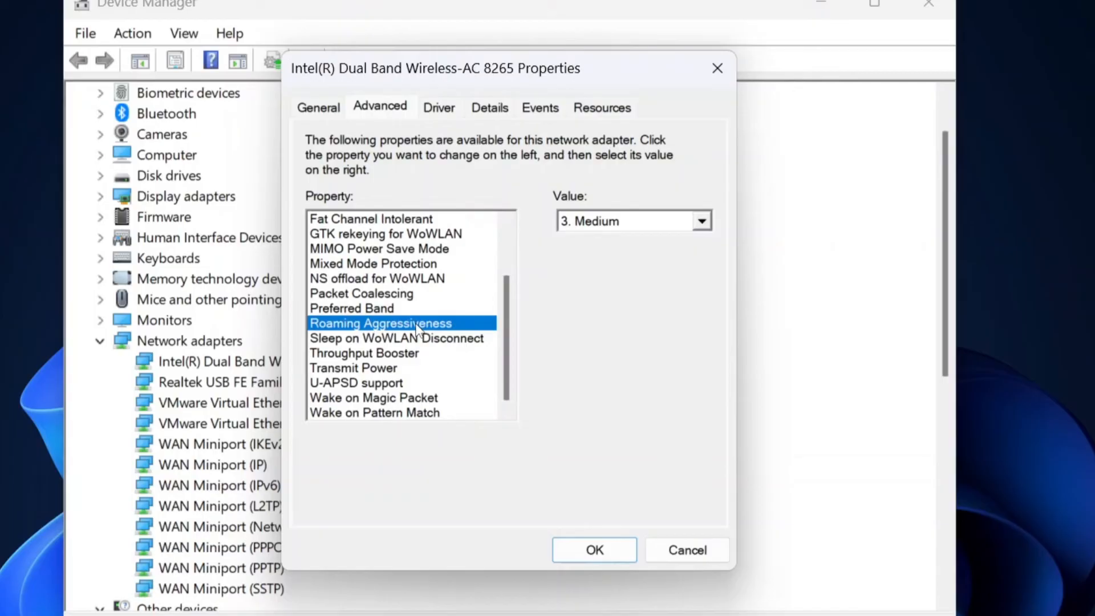
mouse_move(687, 259)
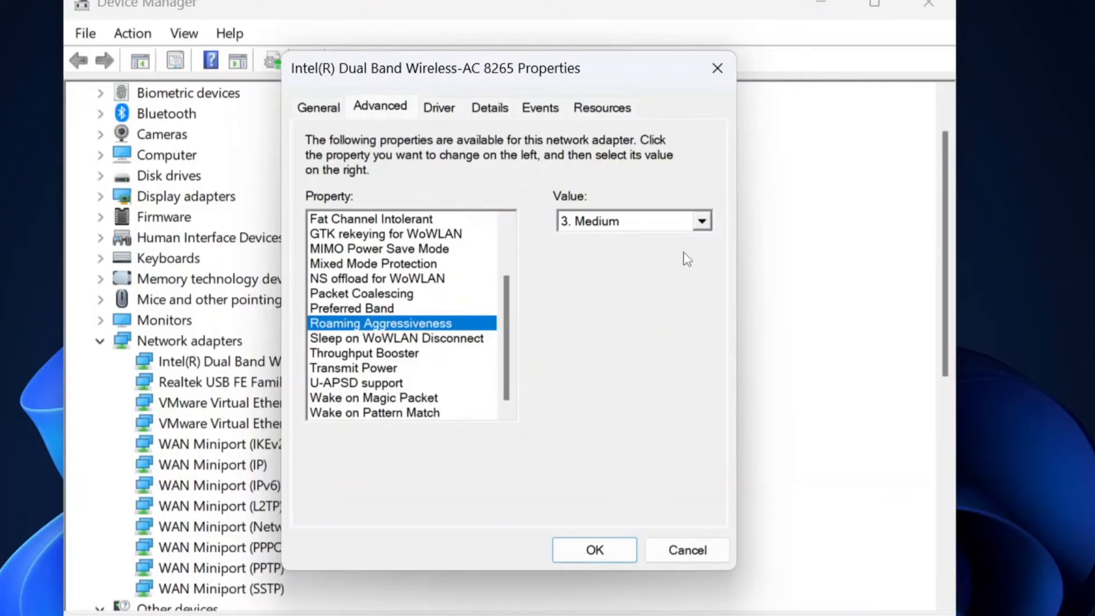
click(702, 221)
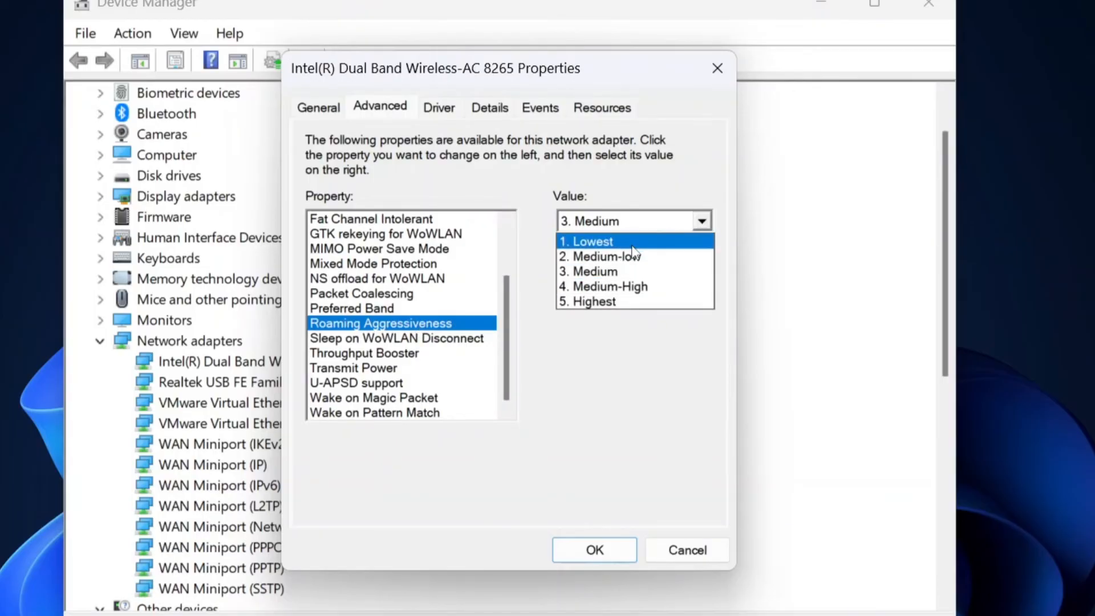
mouse_move(615, 256)
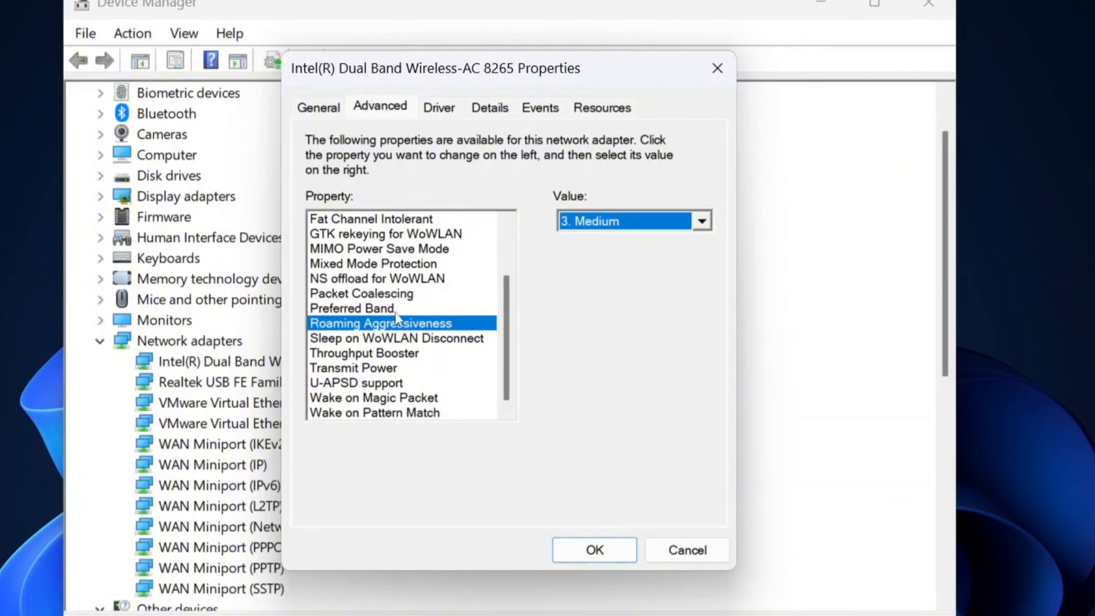
click(352, 308)
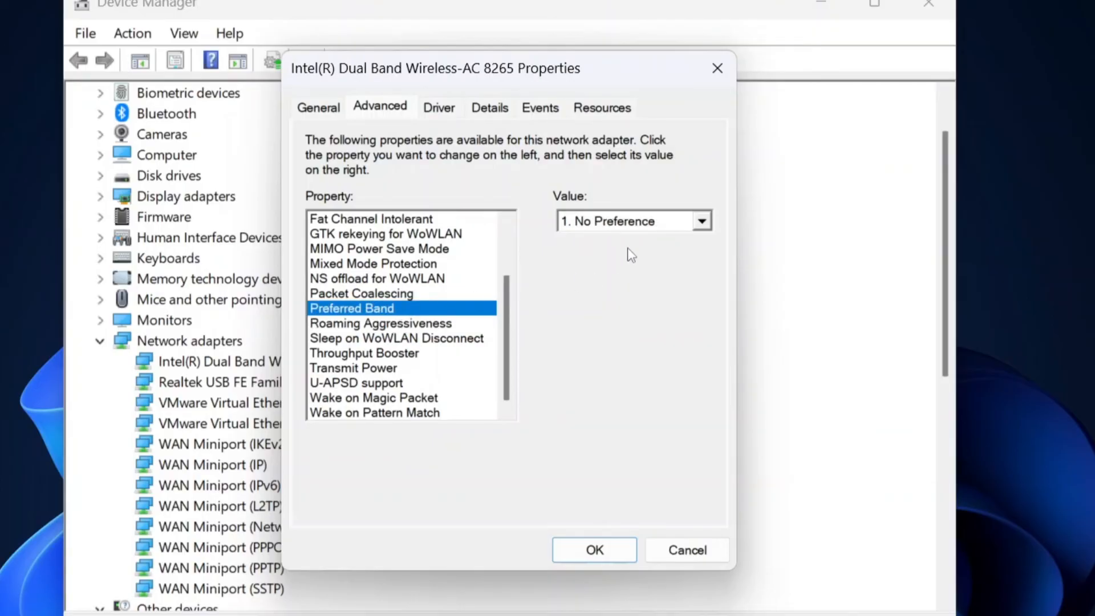
click(701, 221)
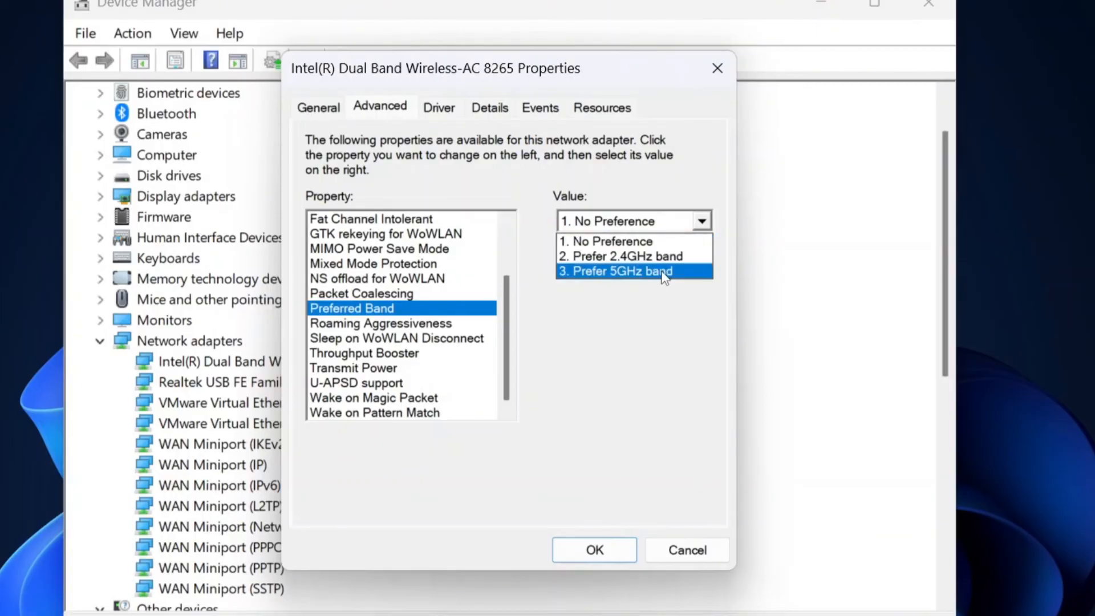
click(614, 271)
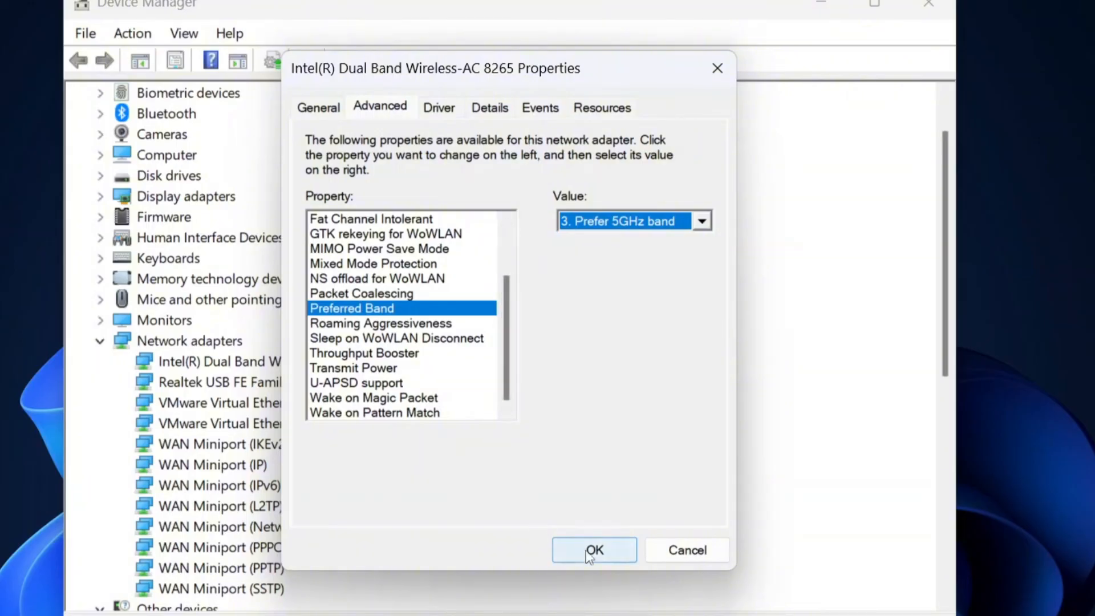
click(594, 550)
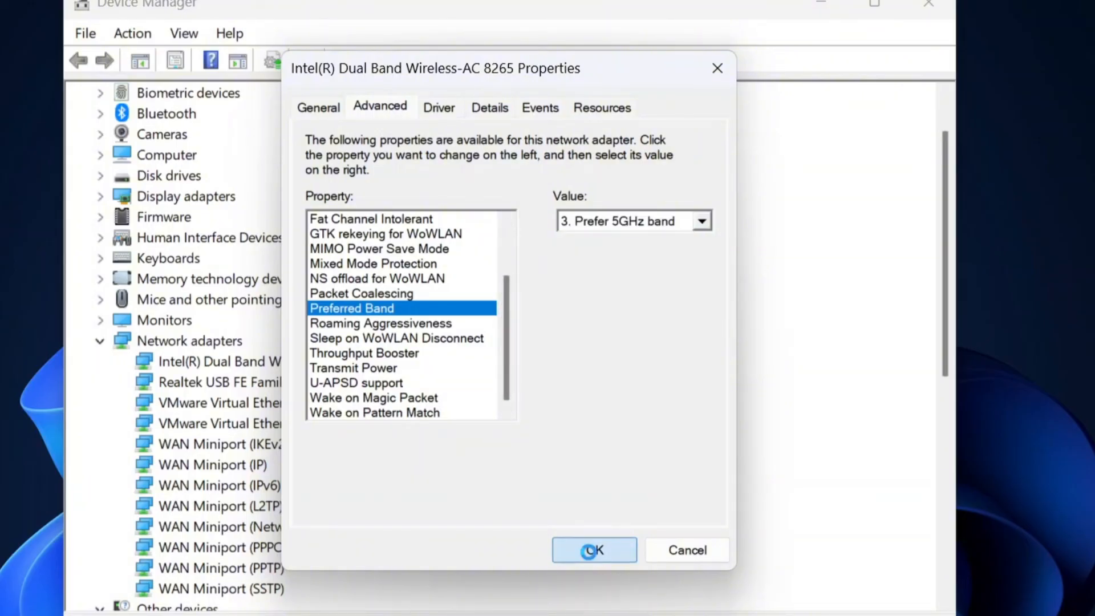
Close the Wireless-AC 8265 properties dialog and then Device Manager.
click(593, 550)
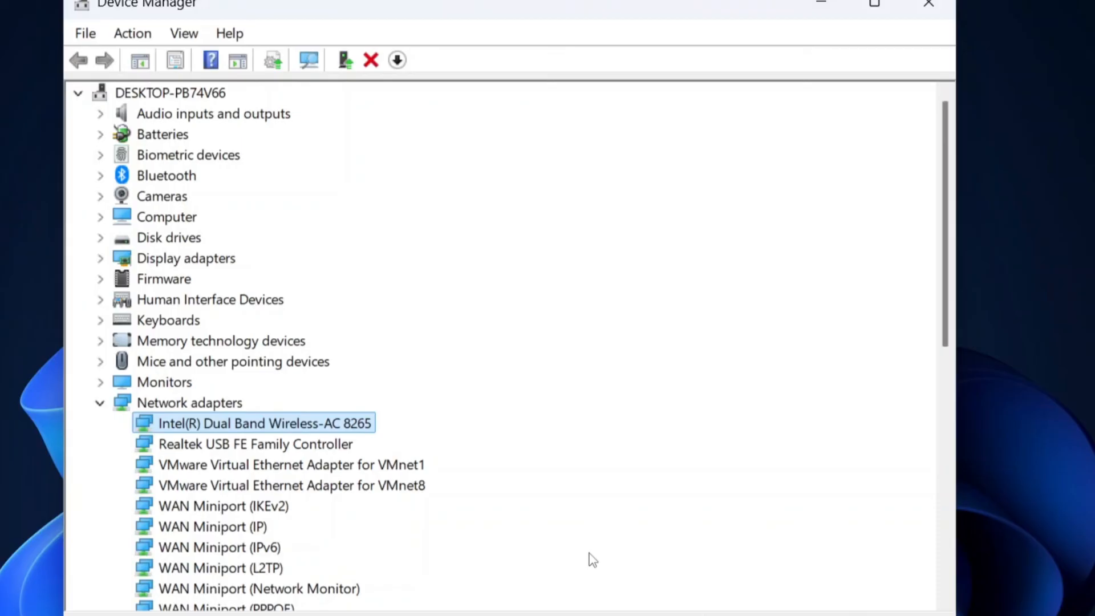
mouse_move(921, 19)
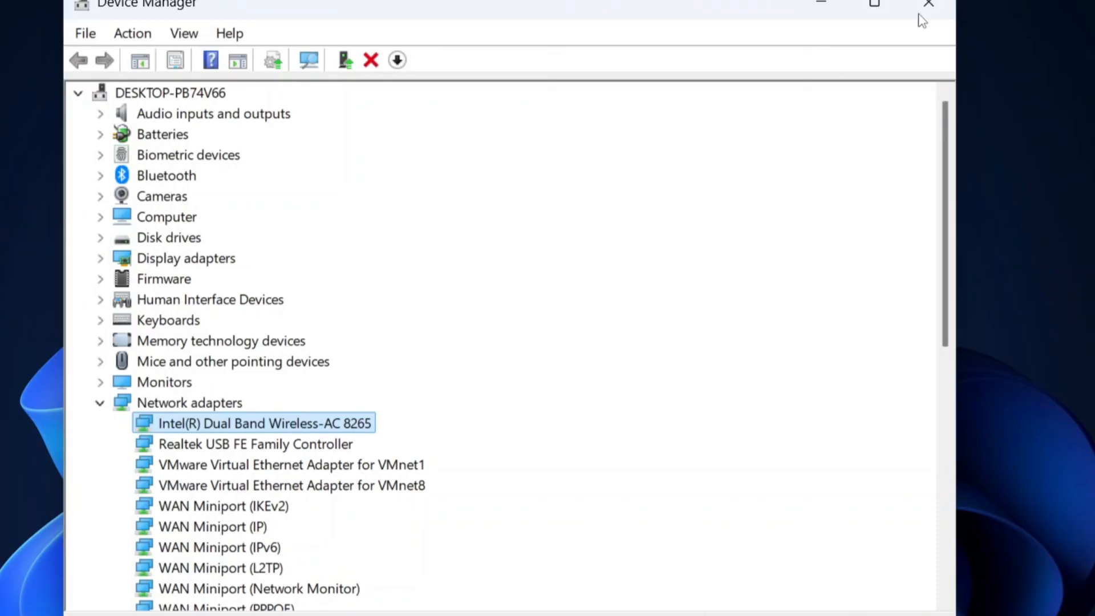
click(928, 5)
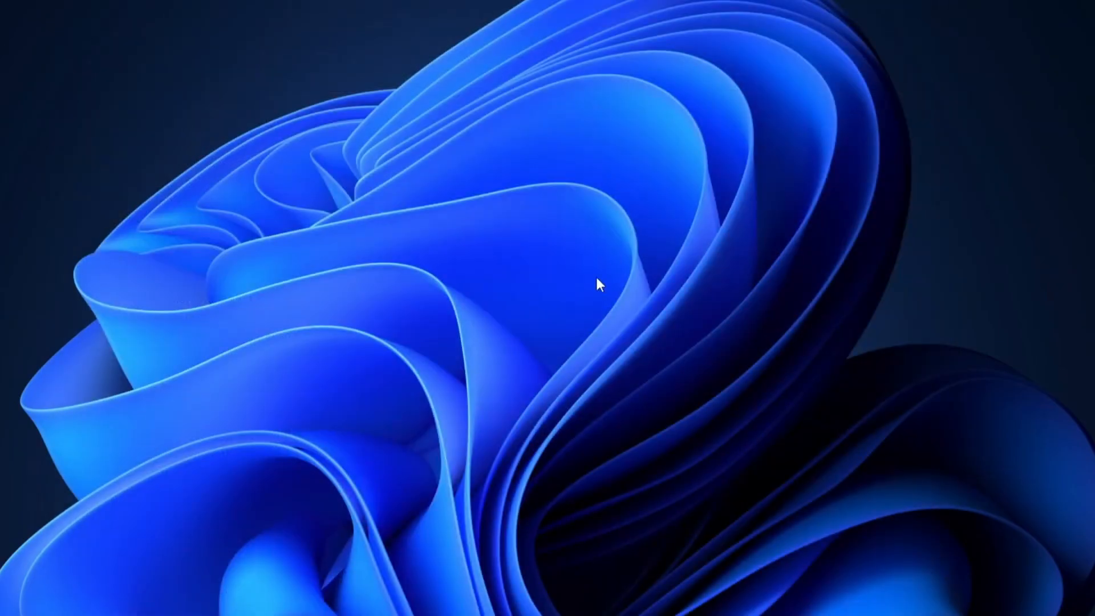
mouse_move(576, 309)
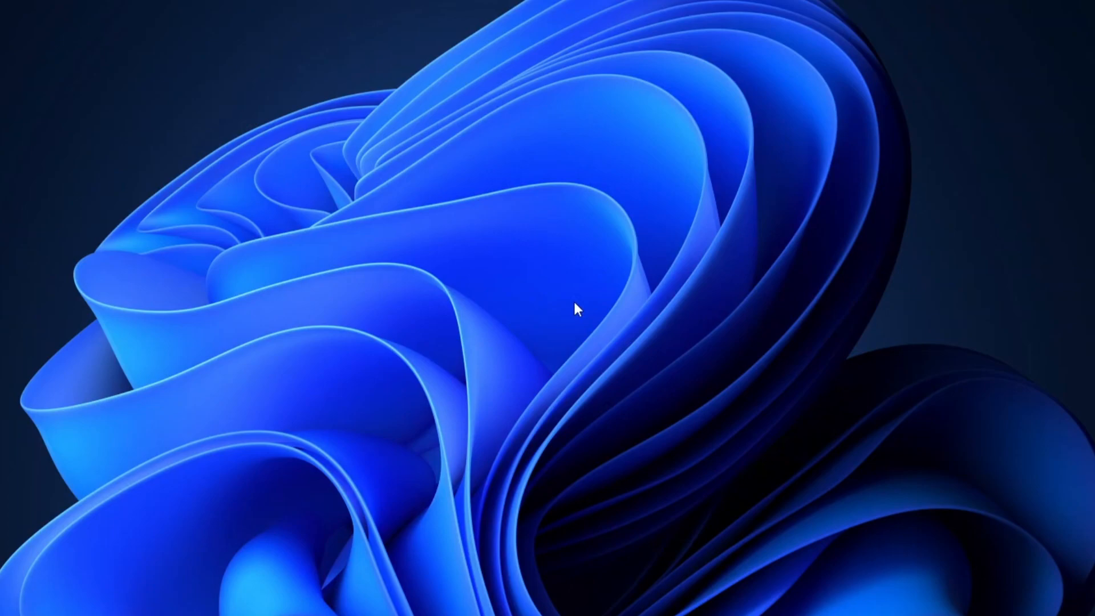